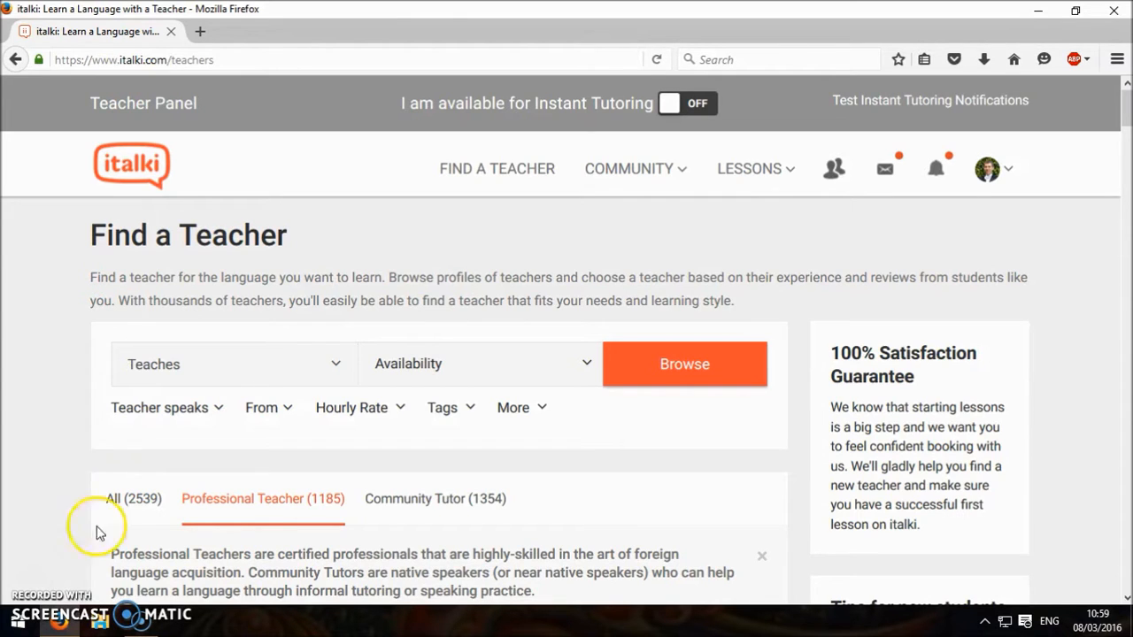
{"action": "mouse_move", "coordinate": [483, 177]}
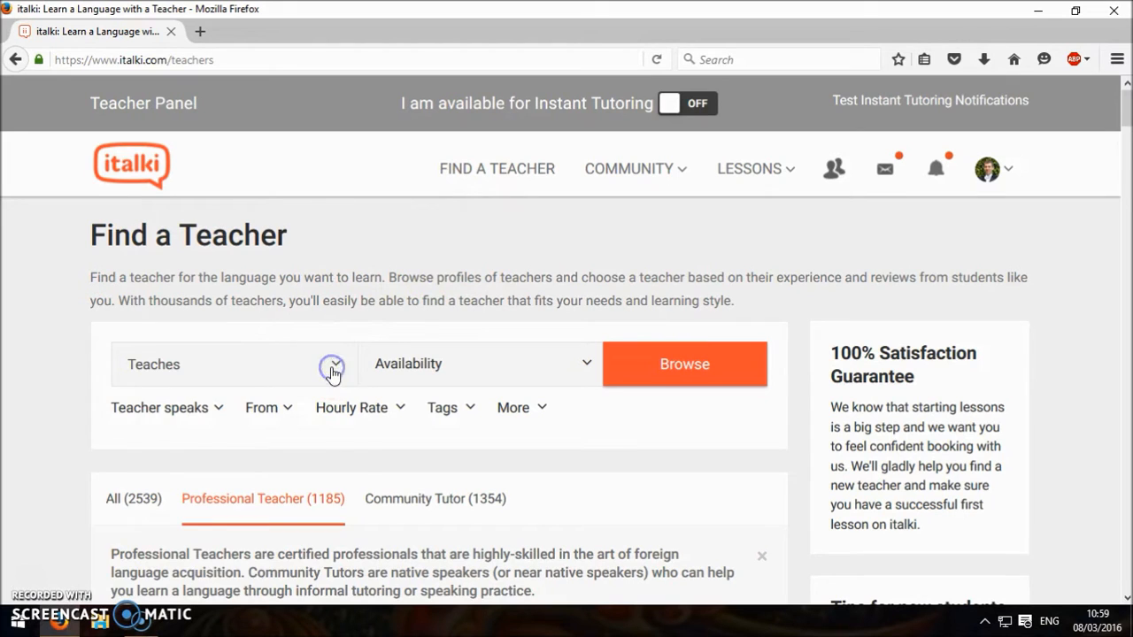
Step: Filter the teacher search to English teachers and browse the 682 results
{"action": "left_click", "coordinate": [332, 364]}
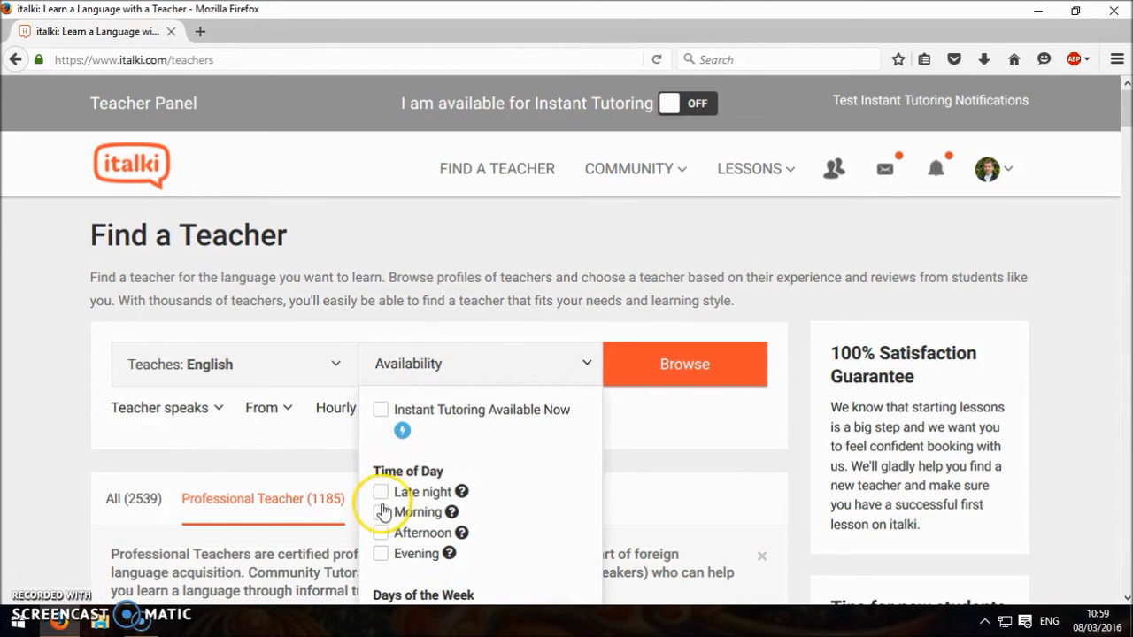
{"action": "left_click", "coordinate": [381, 511]}
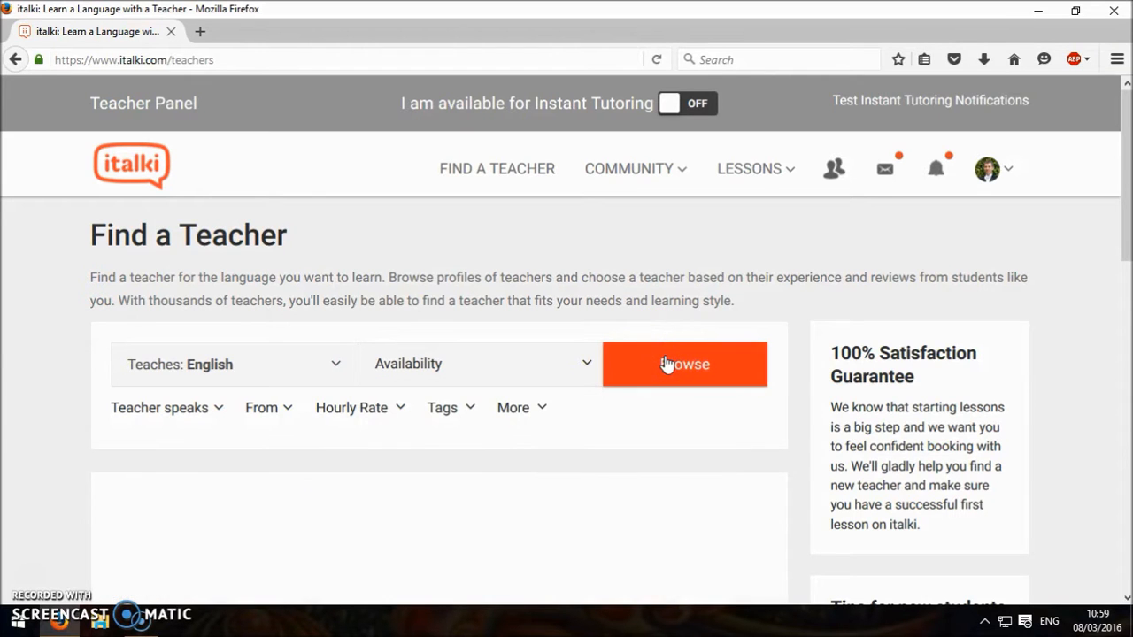
{"action": "left_click", "coordinate": [684, 364]}
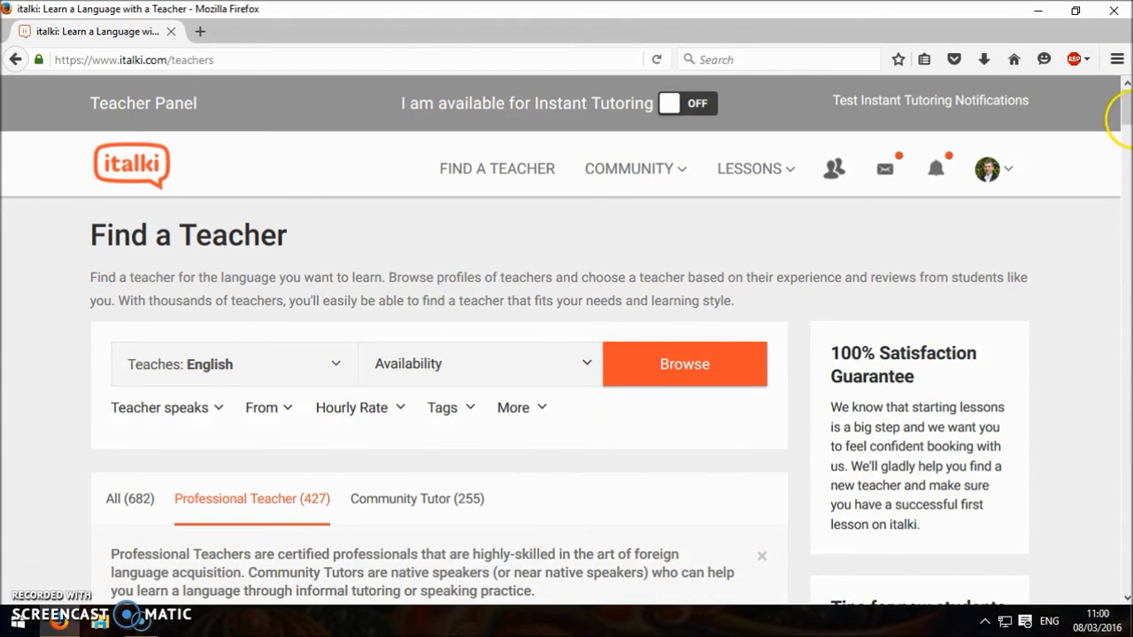
{"action": "scroll", "scroll_direction": "down", "scroll_amount": 3}
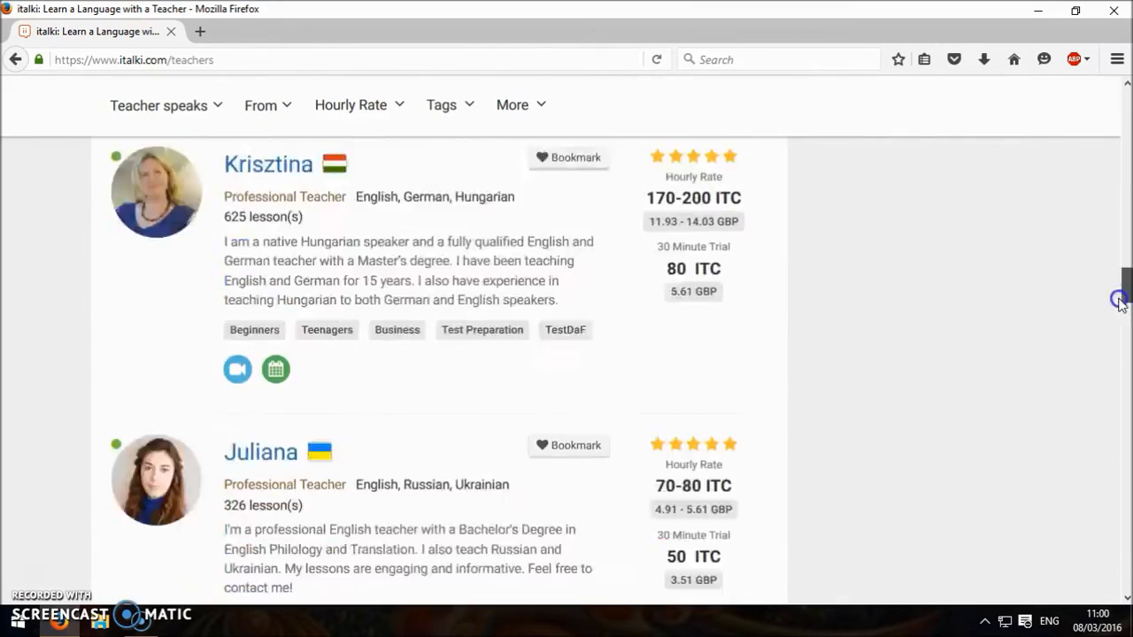
{"action": "scroll", "scroll_direction": "down", "scroll_amount": 3}
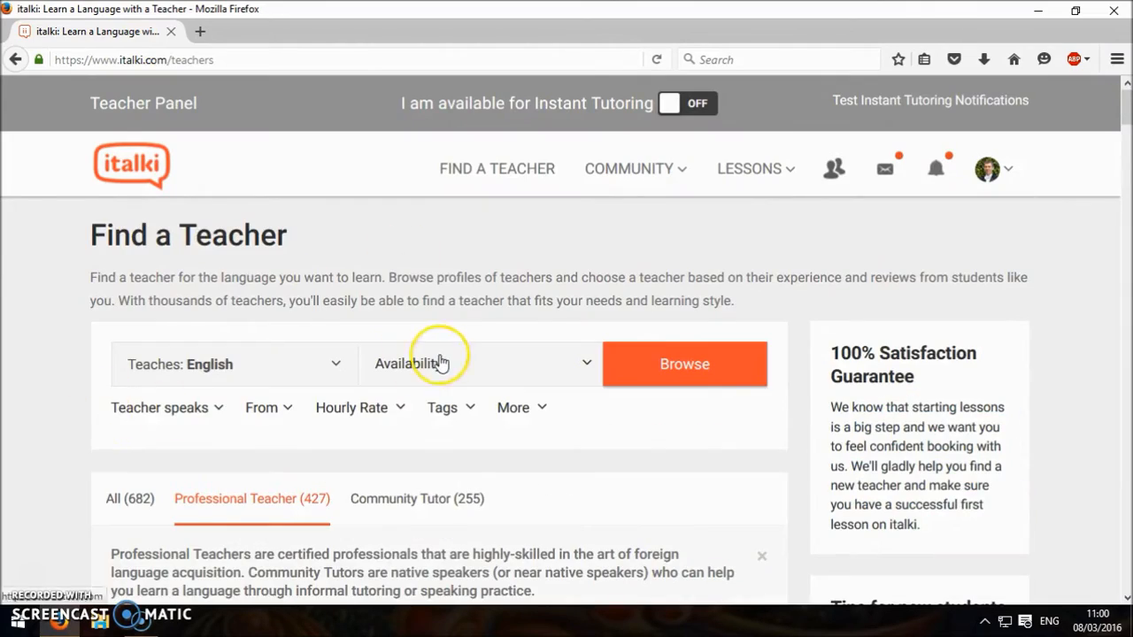
{"action": "mouse_move", "coordinate": [287, 363]}
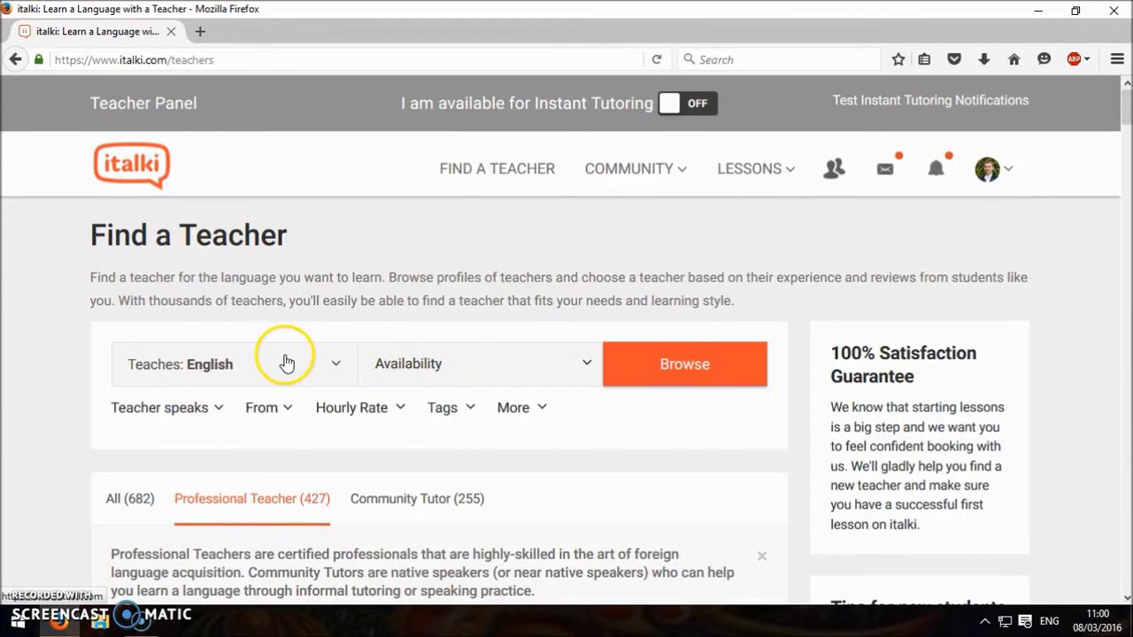
{"action": "mouse_move", "coordinate": [329, 365]}
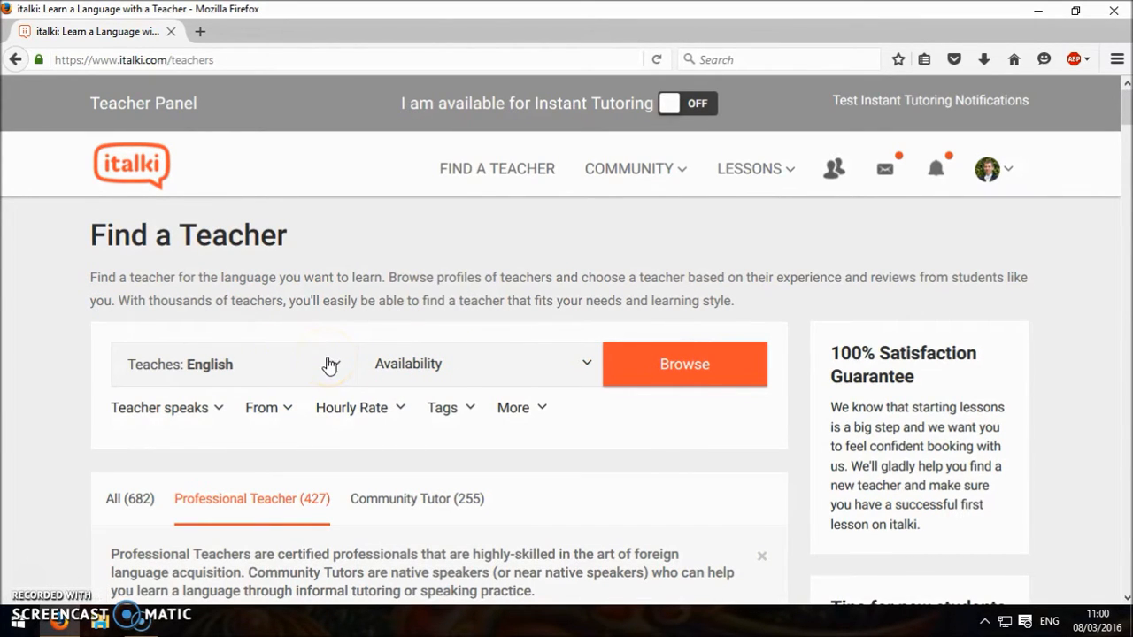
Step: View the account's own teacher profile (5.0 rating, 60 students, 234 lessons) from the avatar menu
{"action": "left_click", "coordinate": [987, 169]}
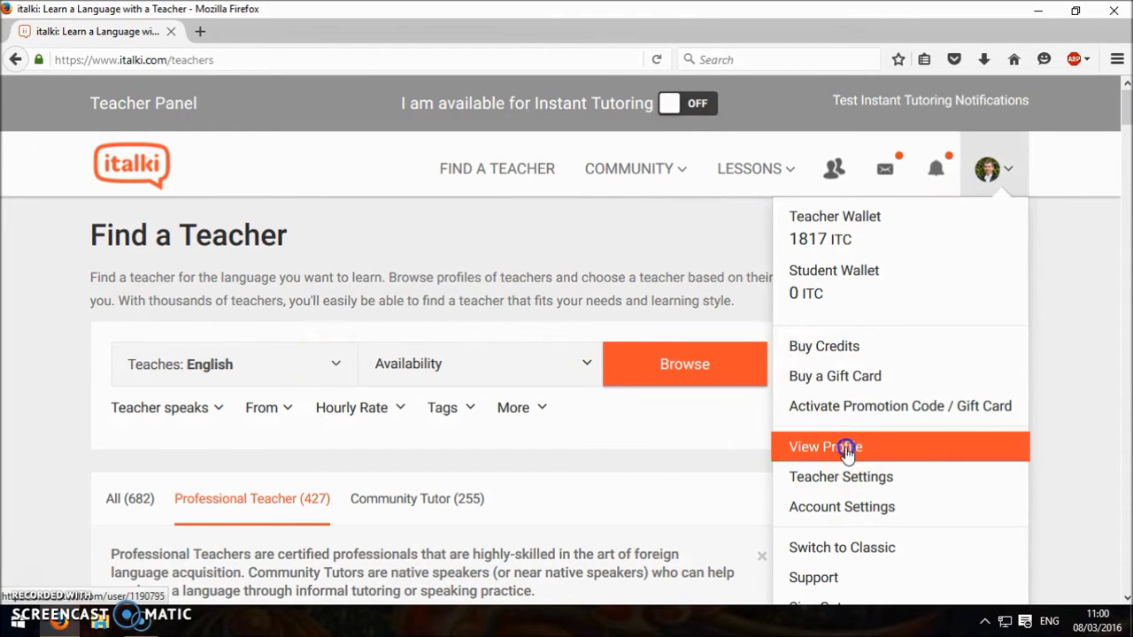
{"action": "left_click", "coordinate": [825, 448]}
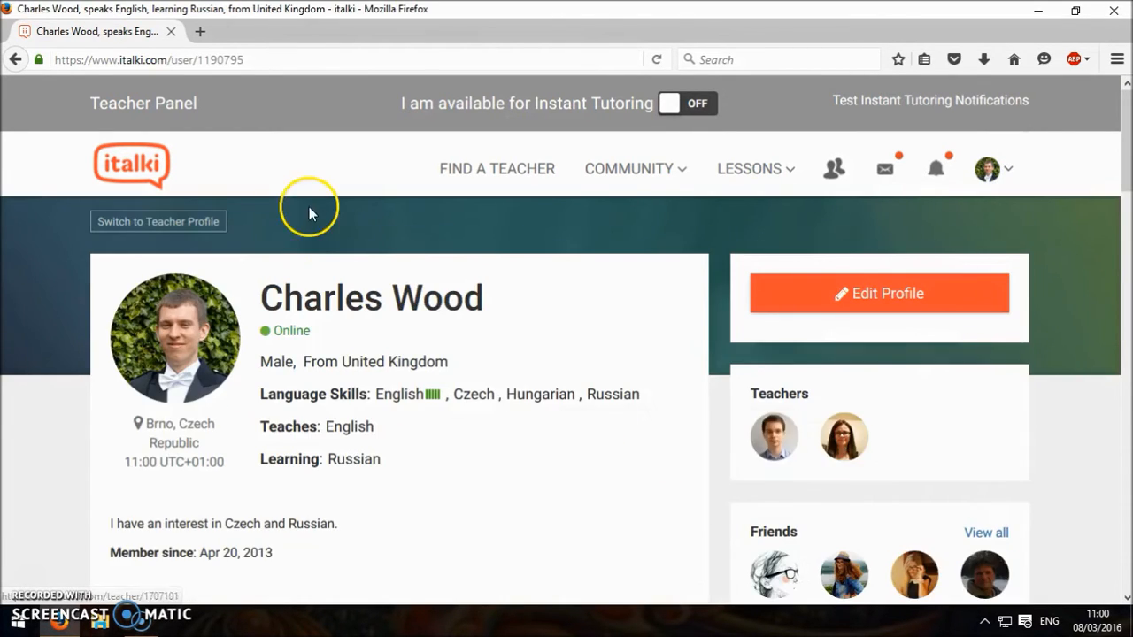
{"action": "left_click", "coordinate": [158, 221]}
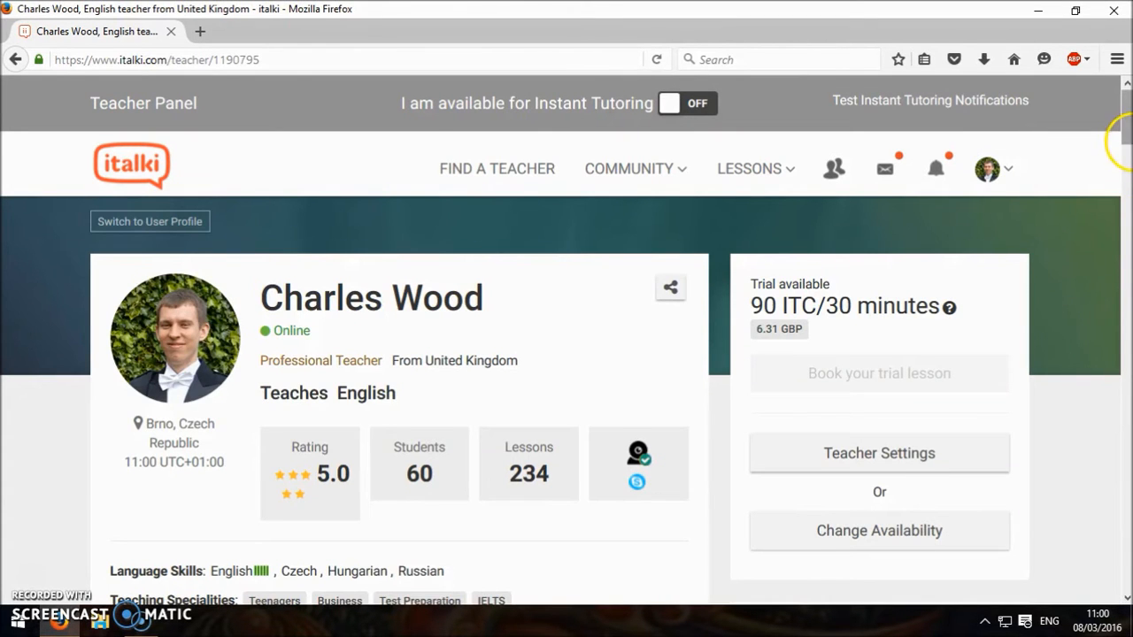
{"action": "scroll", "scroll_direction": "down", "scroll_amount": 3}
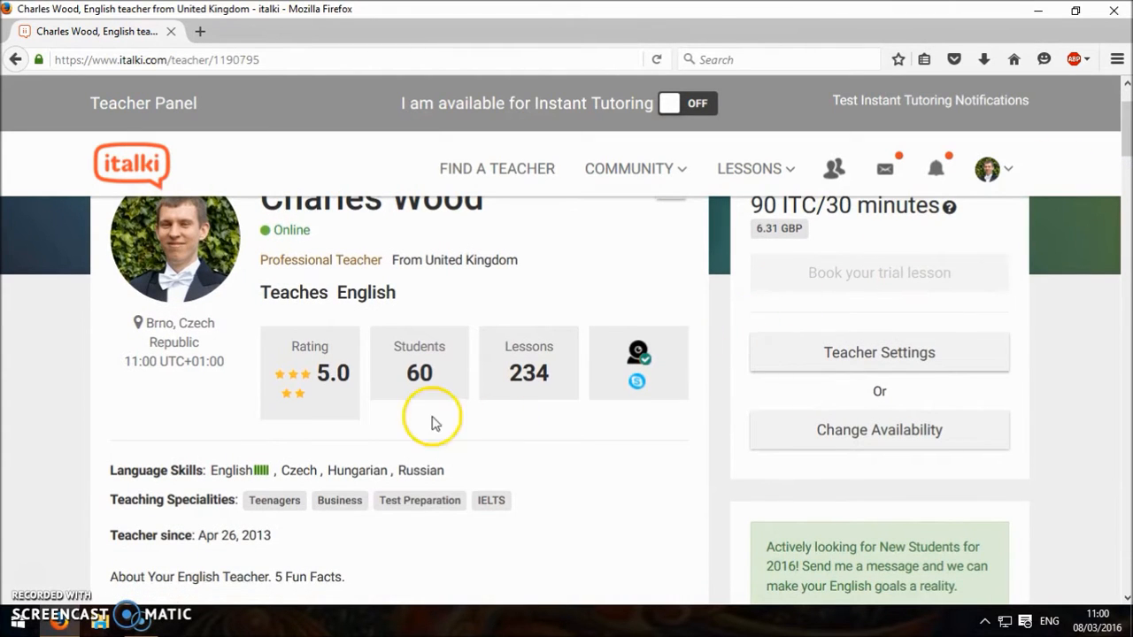
{"action": "mouse_move", "coordinate": [310, 429]}
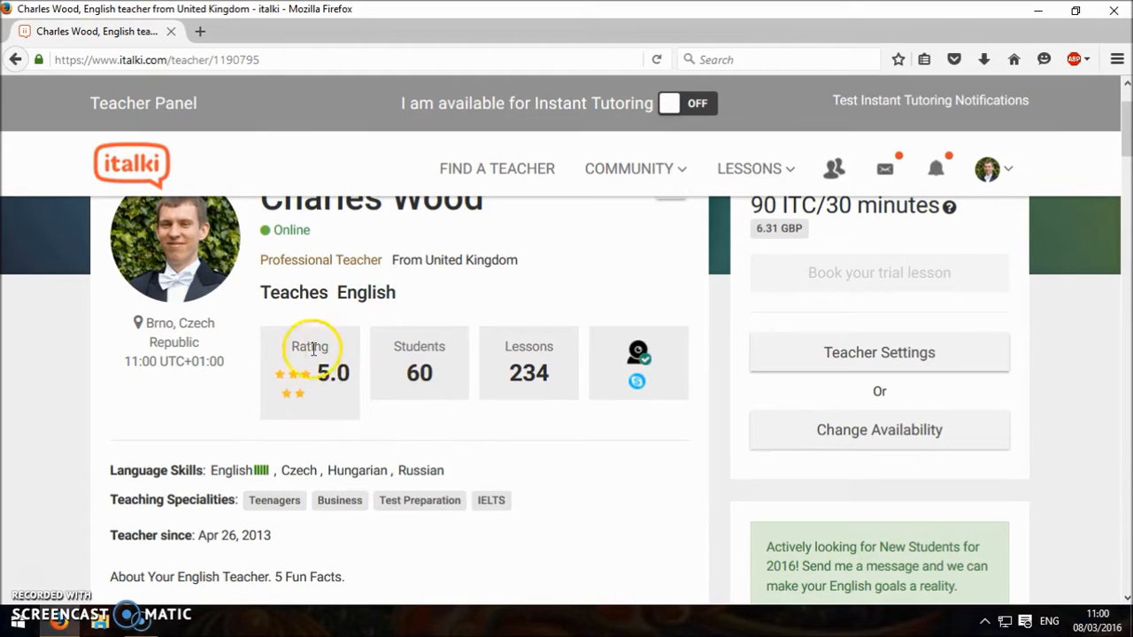
{"action": "mouse_move", "coordinate": [443, 366]}
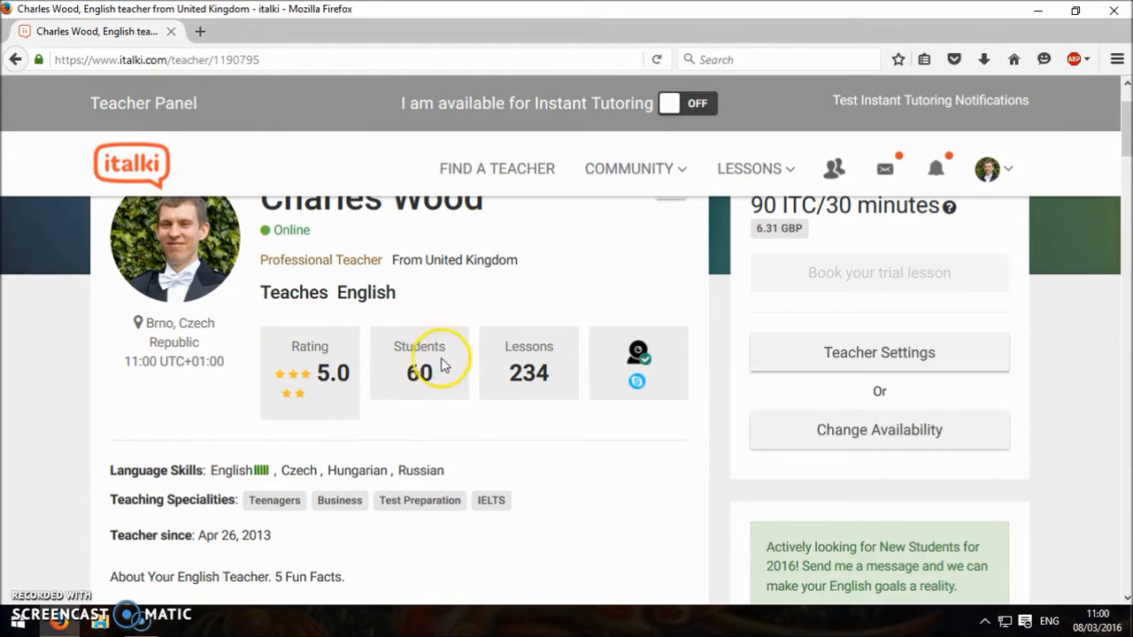
{"action": "mouse_move", "coordinate": [468, 363]}
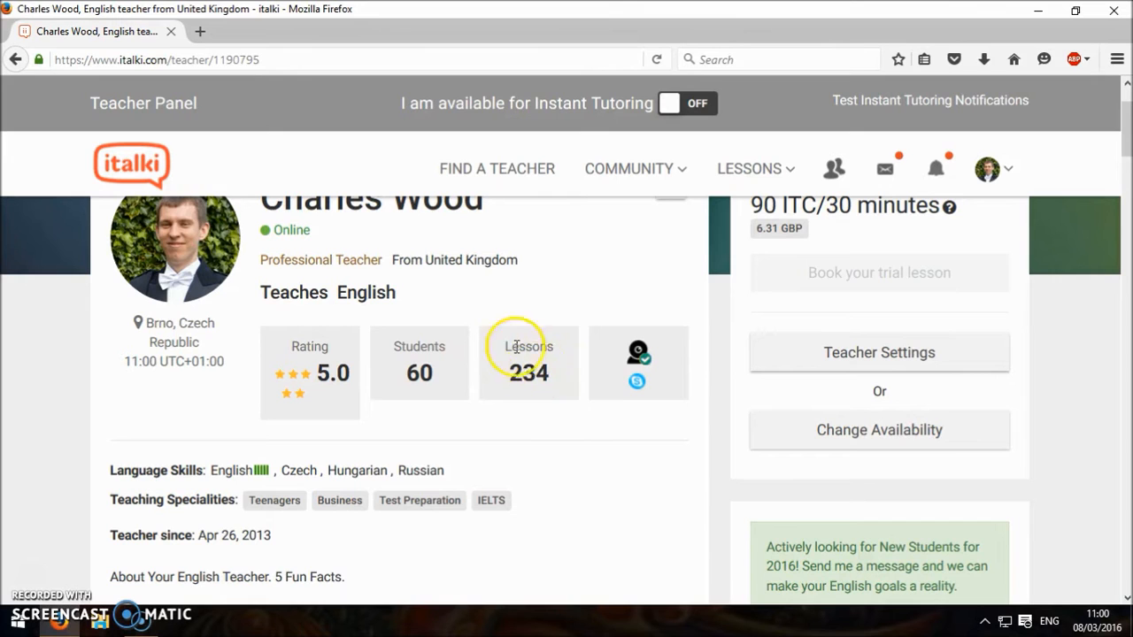
{"action": "scroll", "scroll_direction": "down", "scroll_amount": 3}
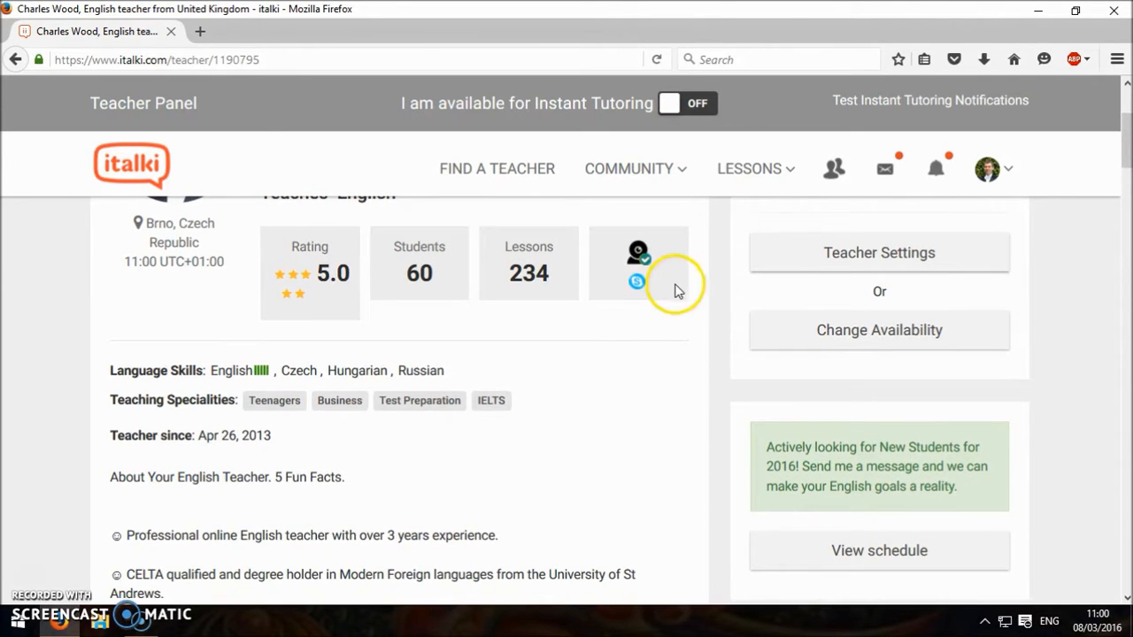
{"action": "mouse_move", "coordinate": [639, 265]}
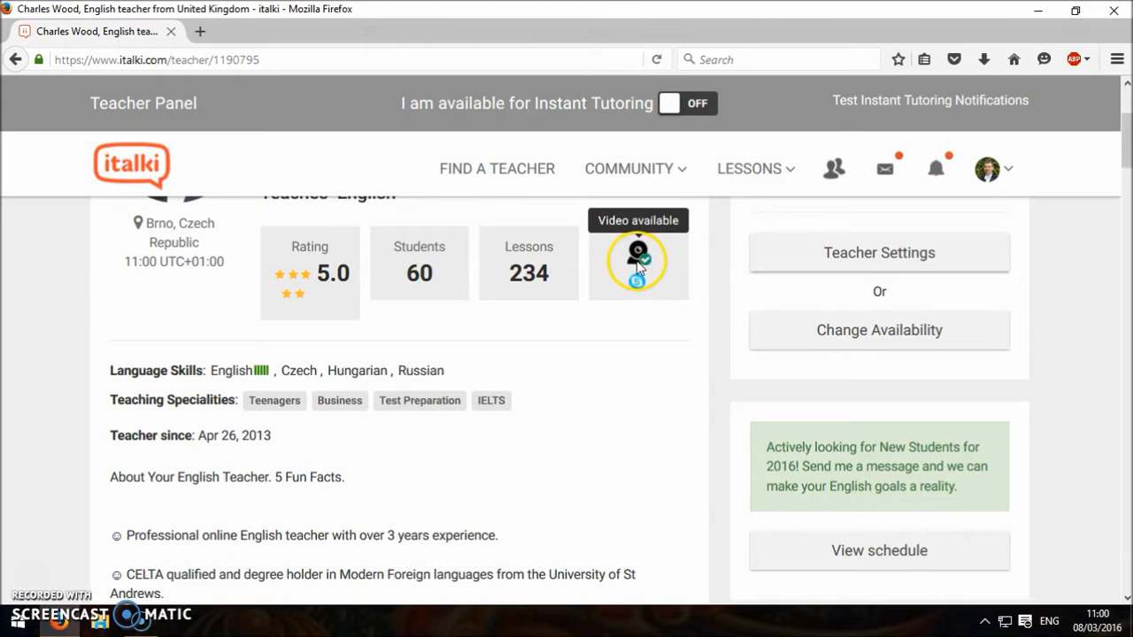
{"action": "scroll", "scroll_direction": "down", "scroll_amount": 3}
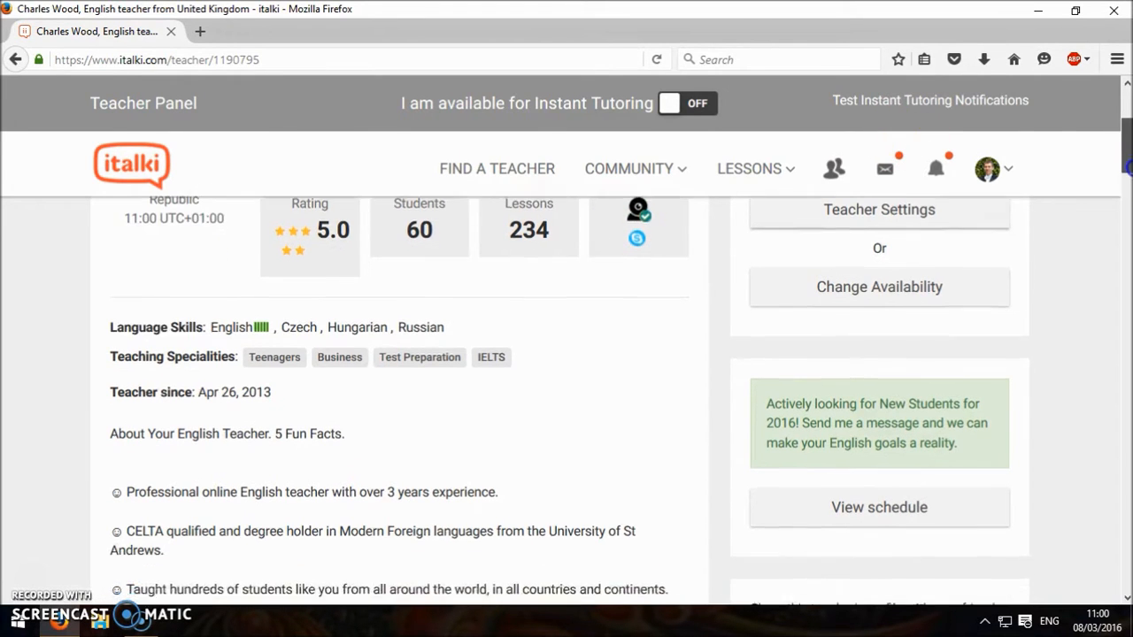
{"action": "scroll", "scroll_direction": "down", "scroll_amount": 3}
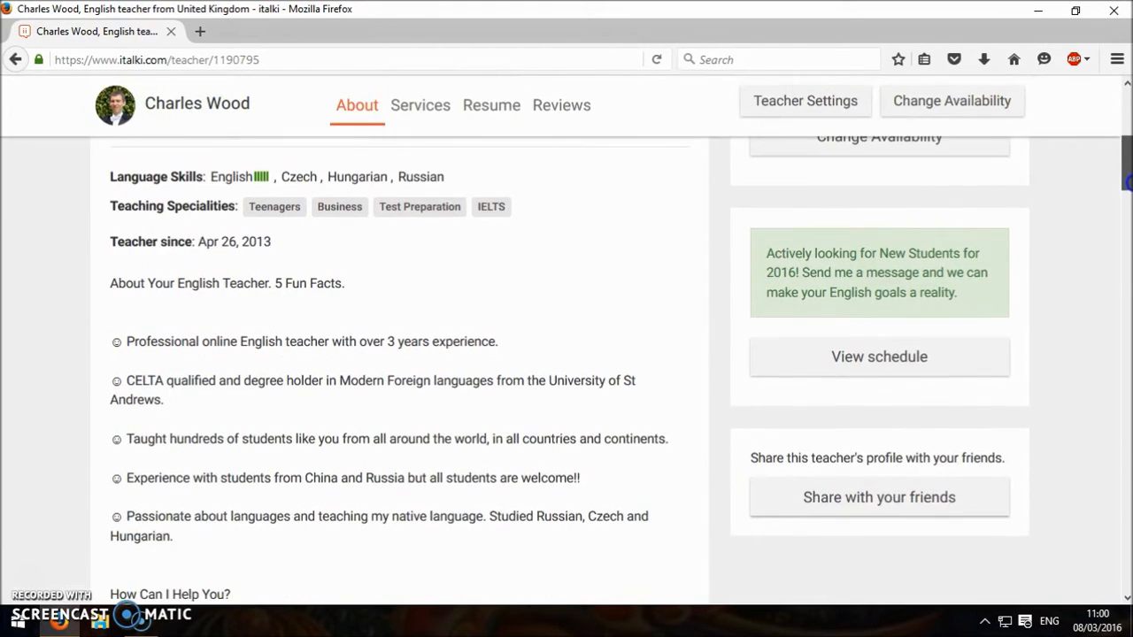
{"action": "scroll", "scroll_direction": "down", "scroll_amount": 3}
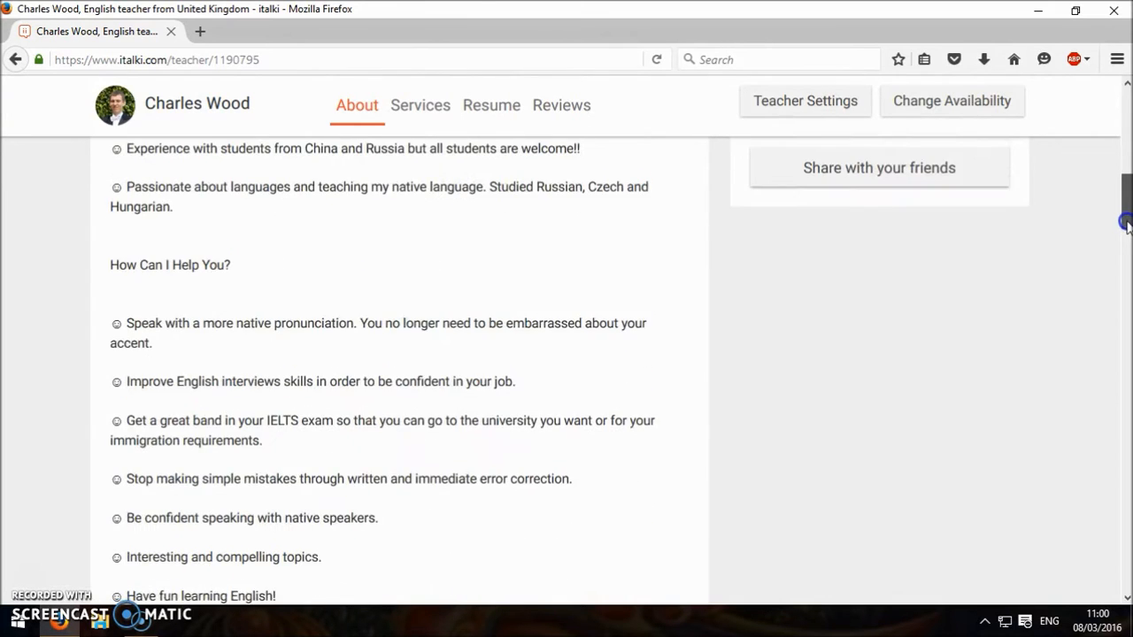
{"action": "scroll", "scroll_direction": "down", "scroll_amount": 3}
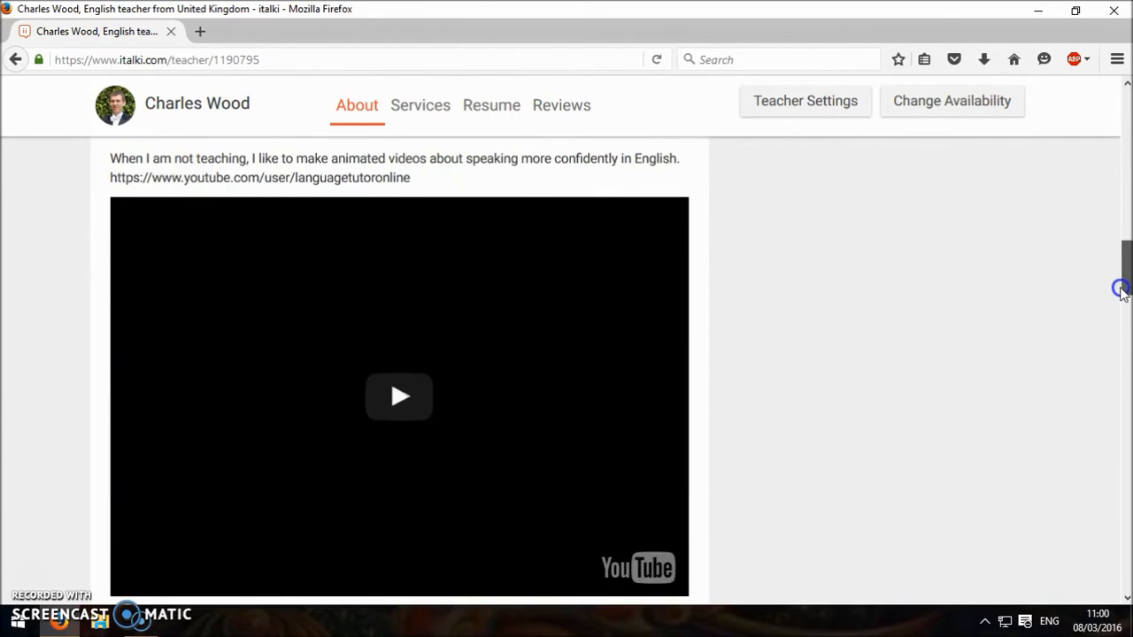
{"action": "scroll", "scroll_direction": "down", "scroll_amount": 3}
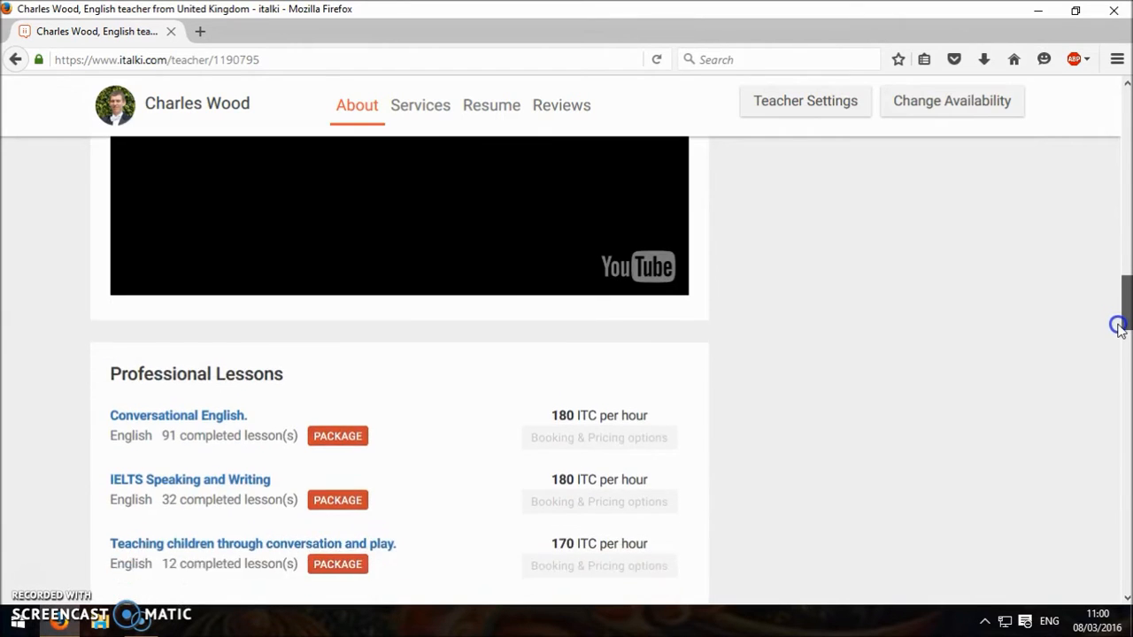
{"action": "scroll", "scroll_direction": "down", "scroll_amount": 3}
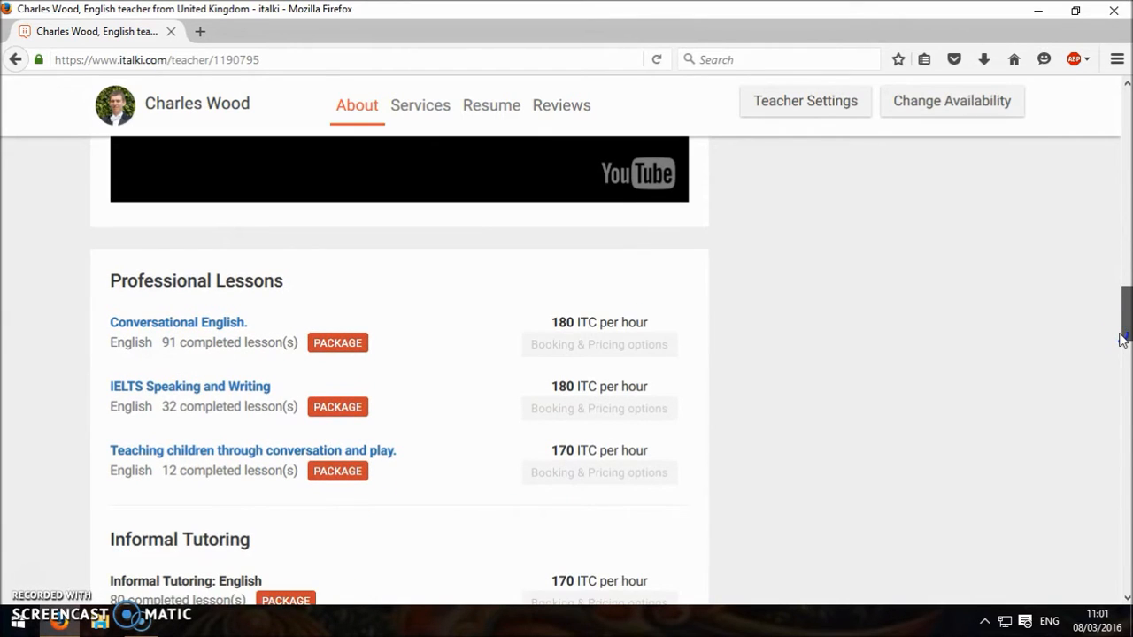
{"action": "left_click", "coordinate": [419, 104]}
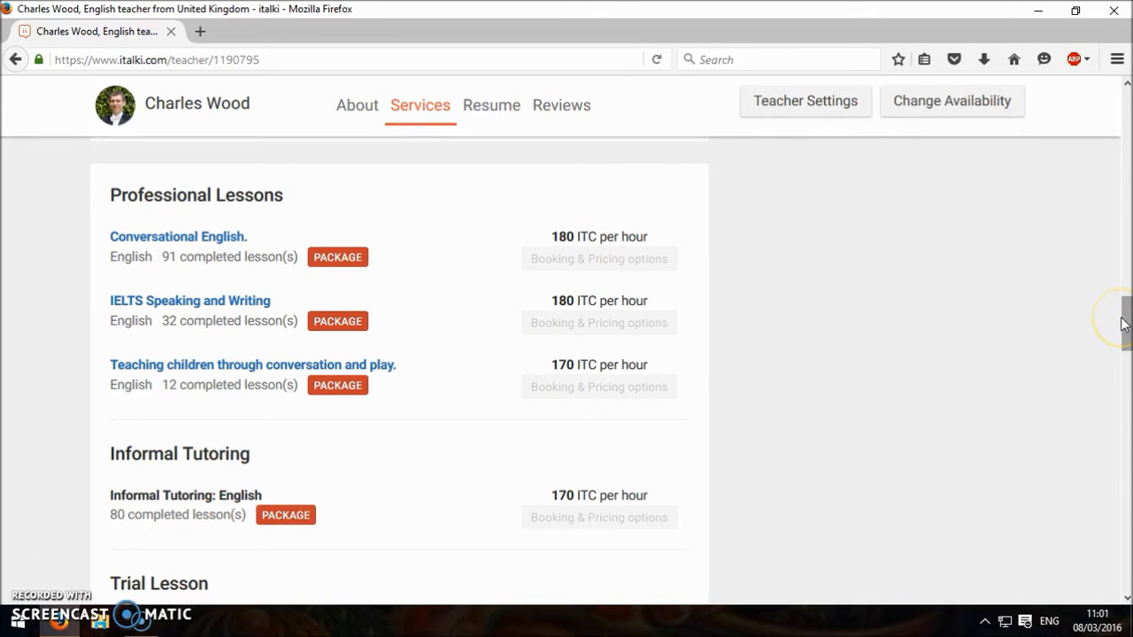
{"action": "scroll", "scroll_direction": "down", "scroll_amount": 3}
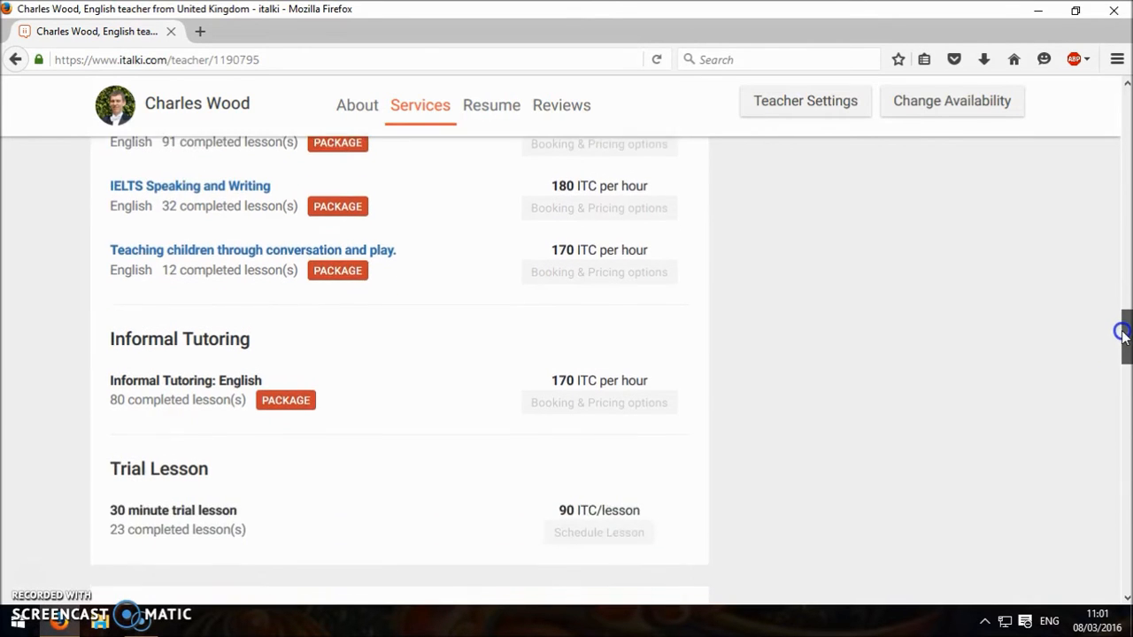
{"action": "scroll", "scroll_direction": "down", "scroll_amount": 3}
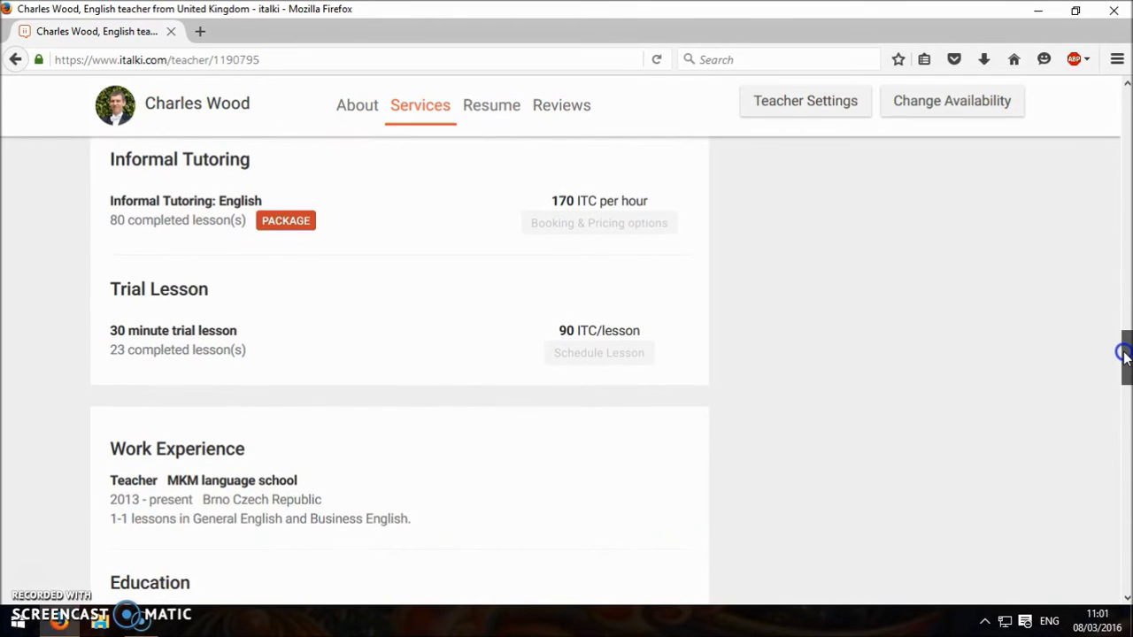
{"action": "mouse_move", "coordinate": [1124, 354]}
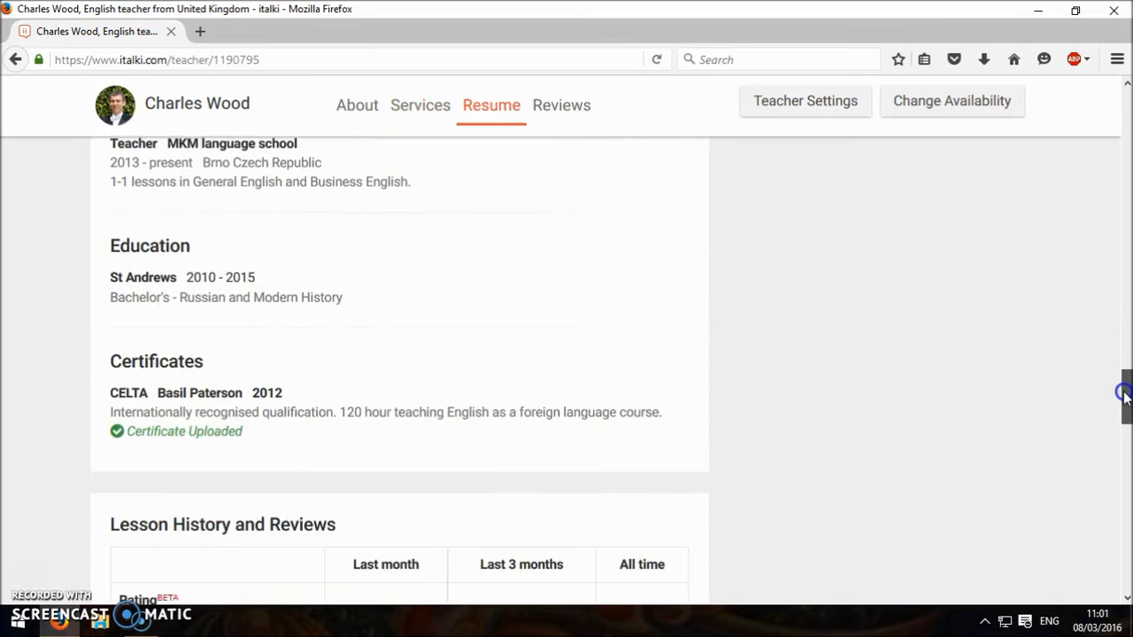
Step: Look through the lesson history and reviews, then return to the profile's About overview
{"action": "left_click", "coordinate": [561, 105]}
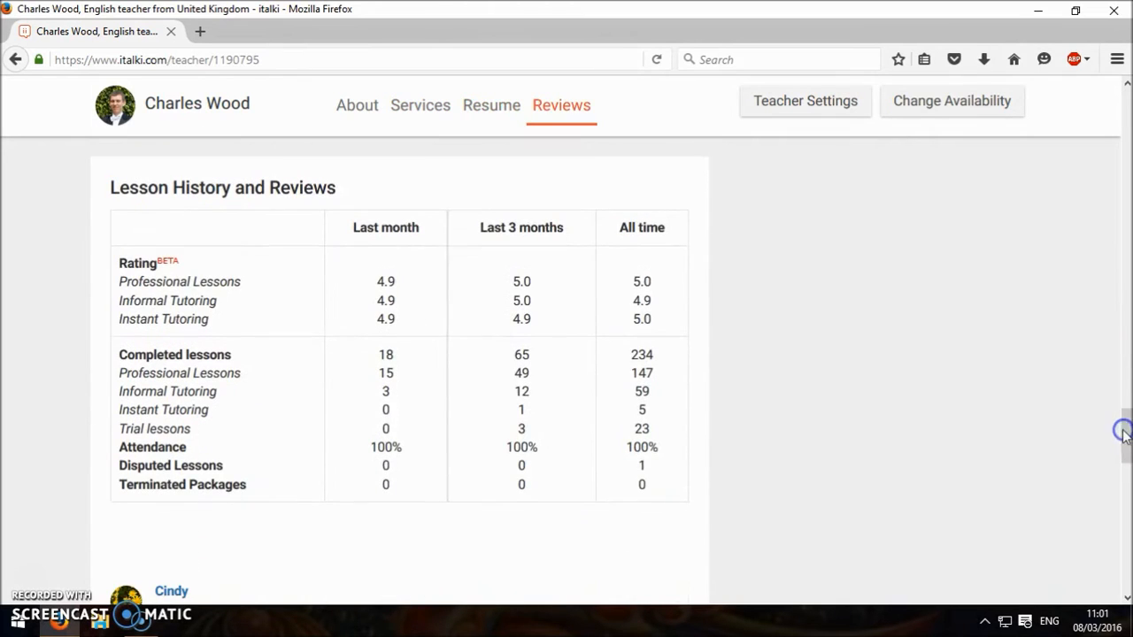
{"action": "mouse_move", "coordinate": [903, 319]}
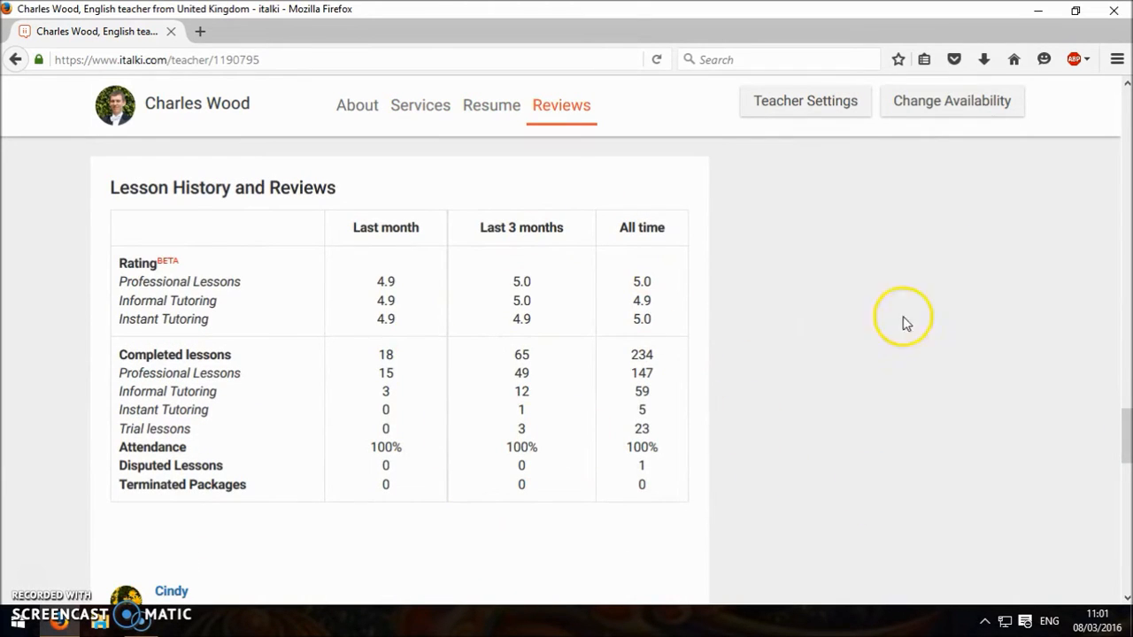
{"action": "mouse_move", "coordinate": [418, 462]}
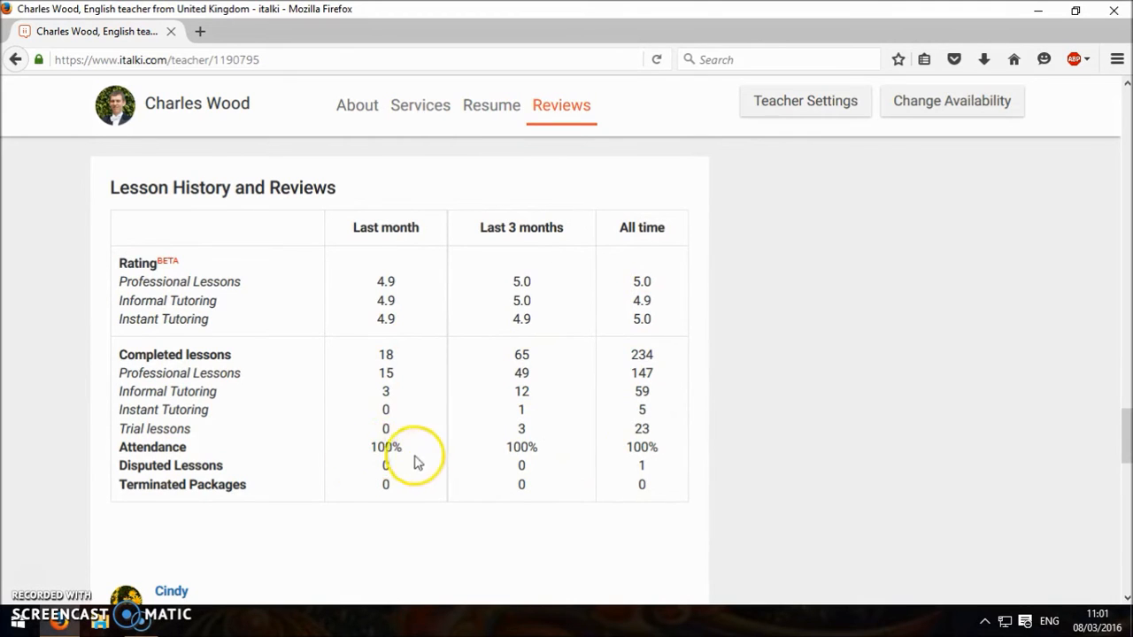
{"action": "mouse_move", "coordinate": [371, 293]}
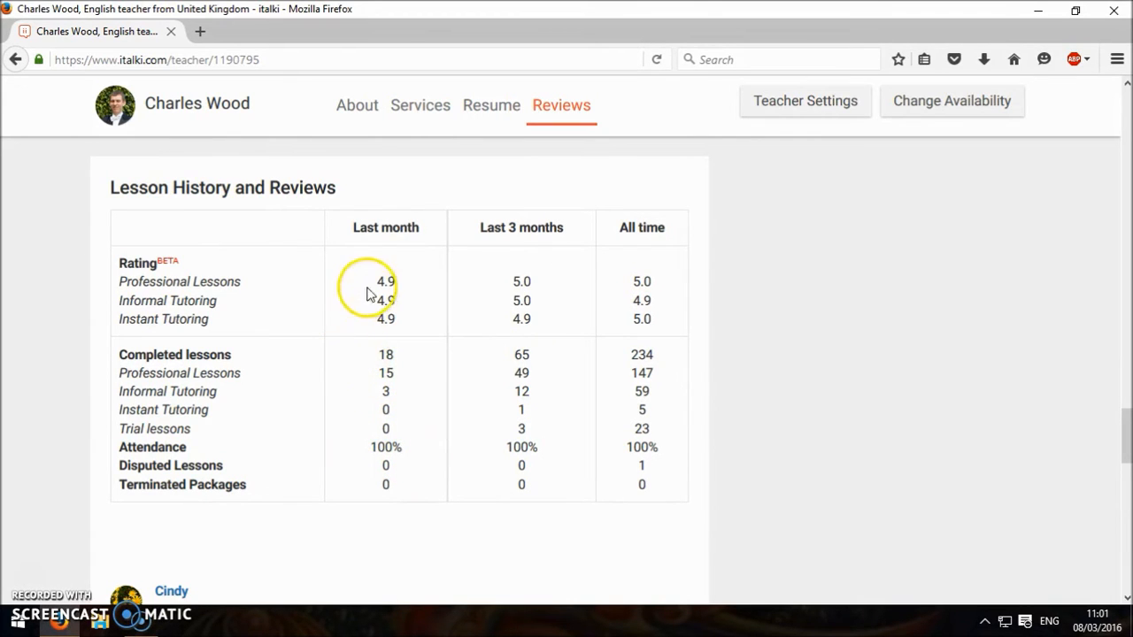
{"action": "mouse_move", "coordinate": [1125, 416]}
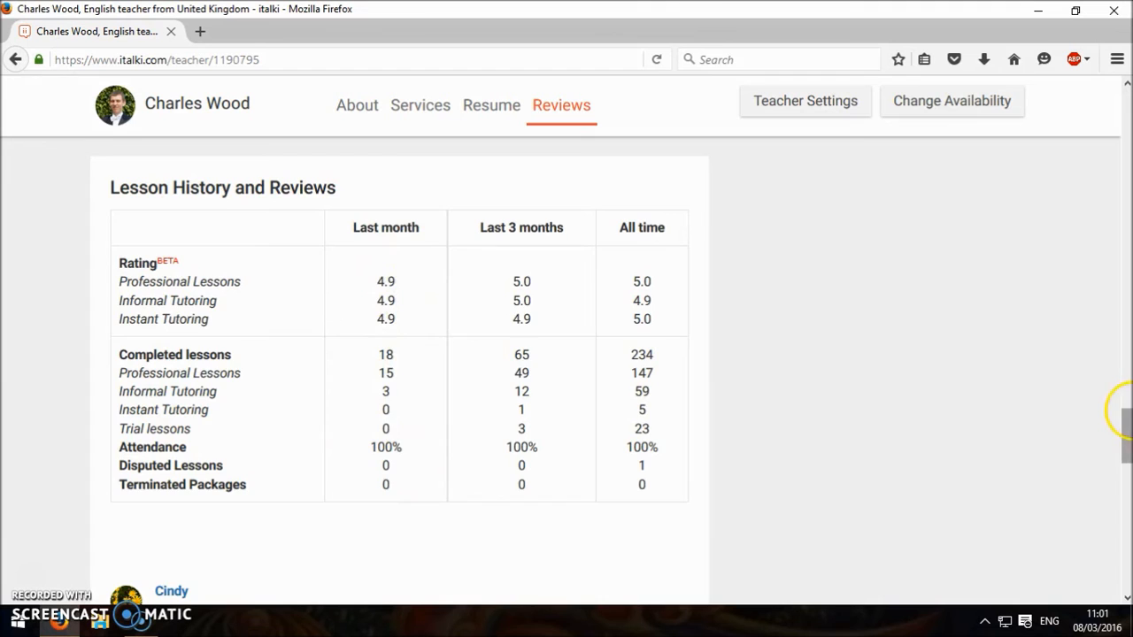
{"action": "scroll", "scroll_direction": "down", "scroll_amount": 3}
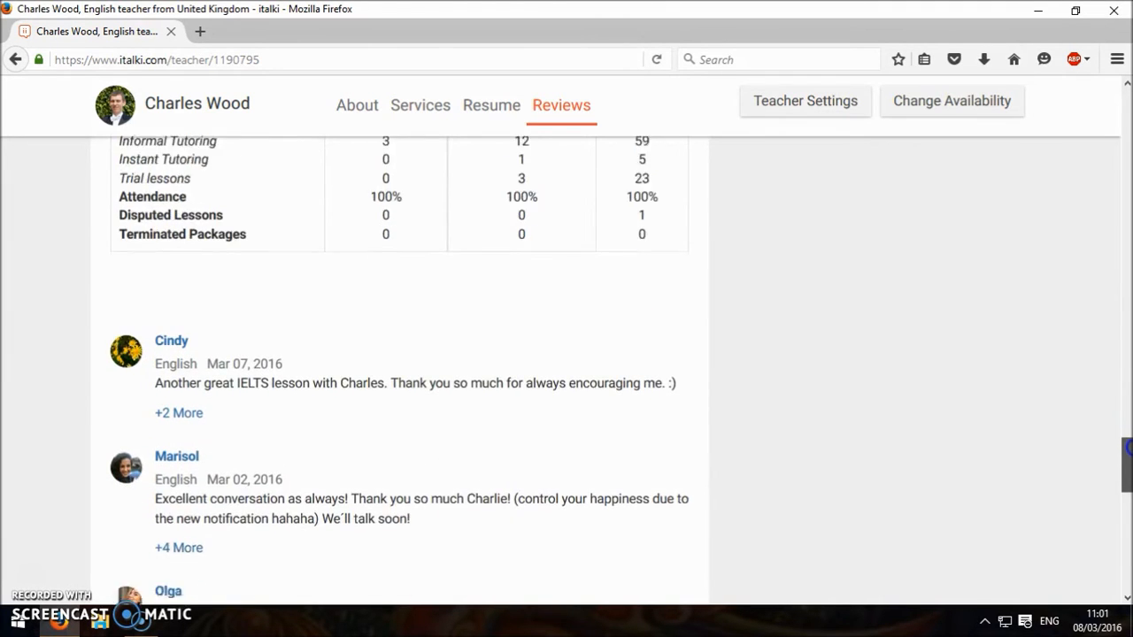
{"action": "scroll", "scroll_direction": "down", "scroll_amount": 3}
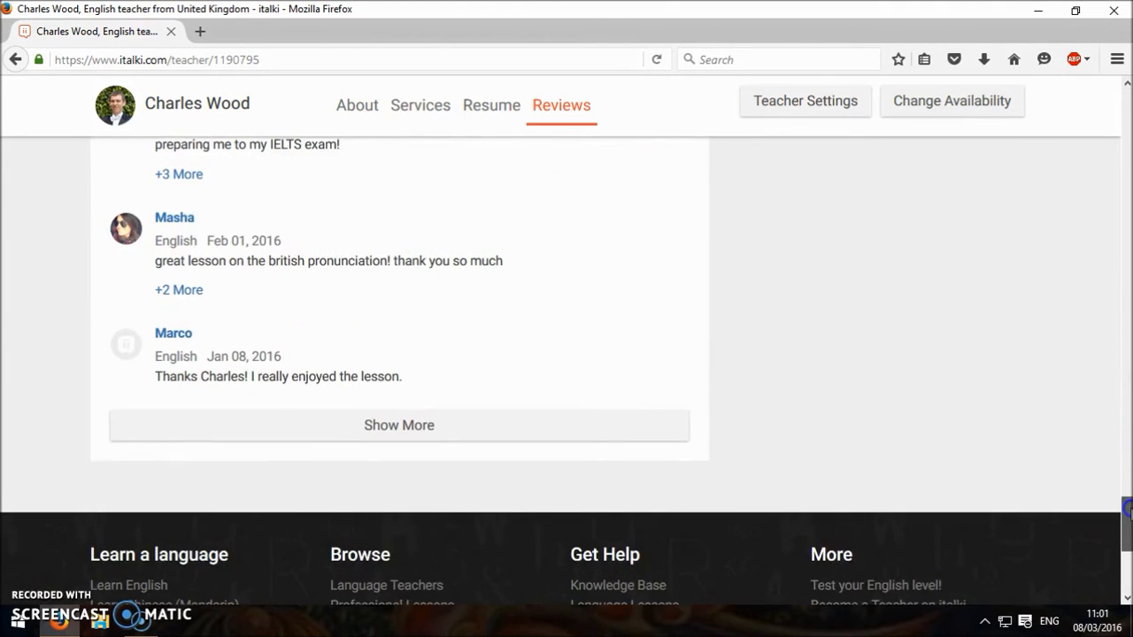
{"action": "left_click", "coordinate": [356, 104]}
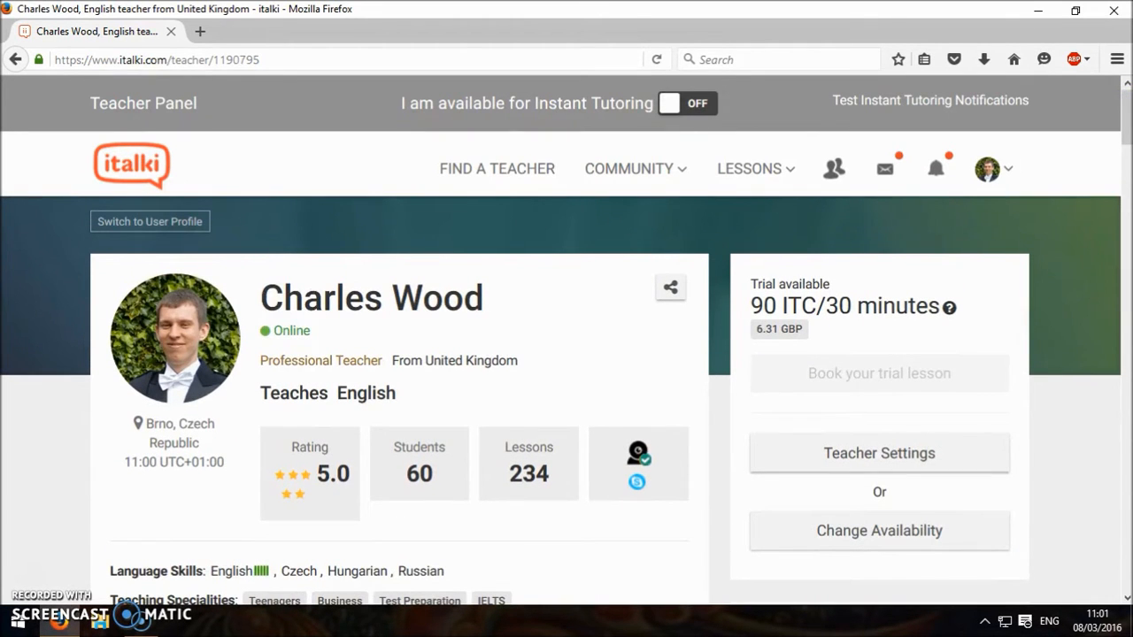
{"action": "mouse_move", "coordinate": [1036, 128]}
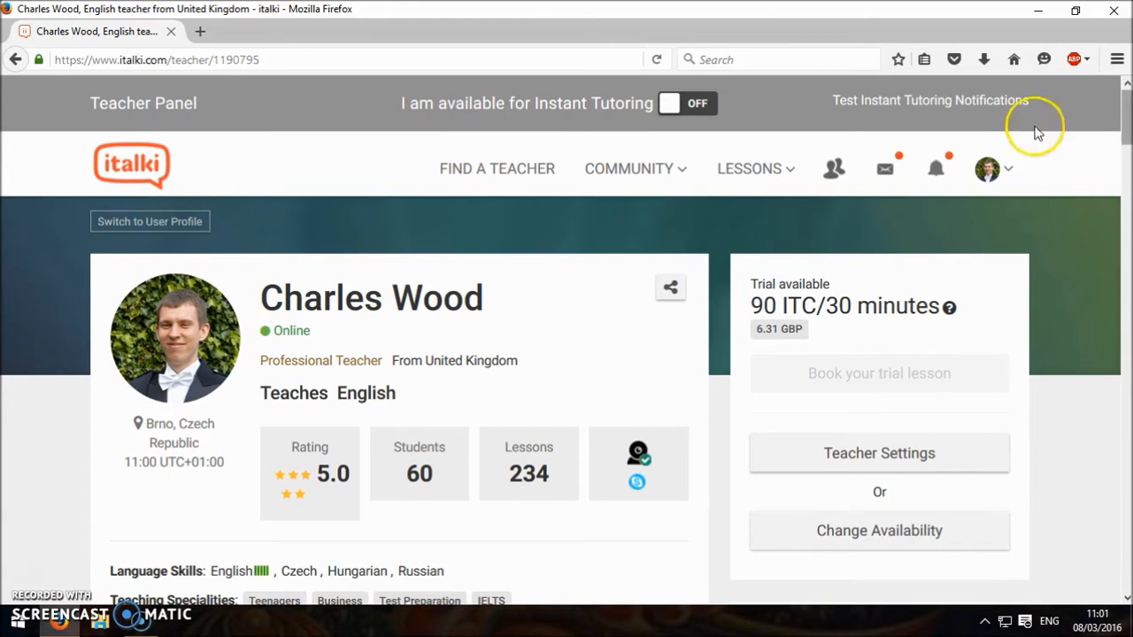
Step: Show the account menu with the 1817 ITC teacher wallet and 0 ITC student wallet
{"action": "left_click", "coordinate": [986, 168]}
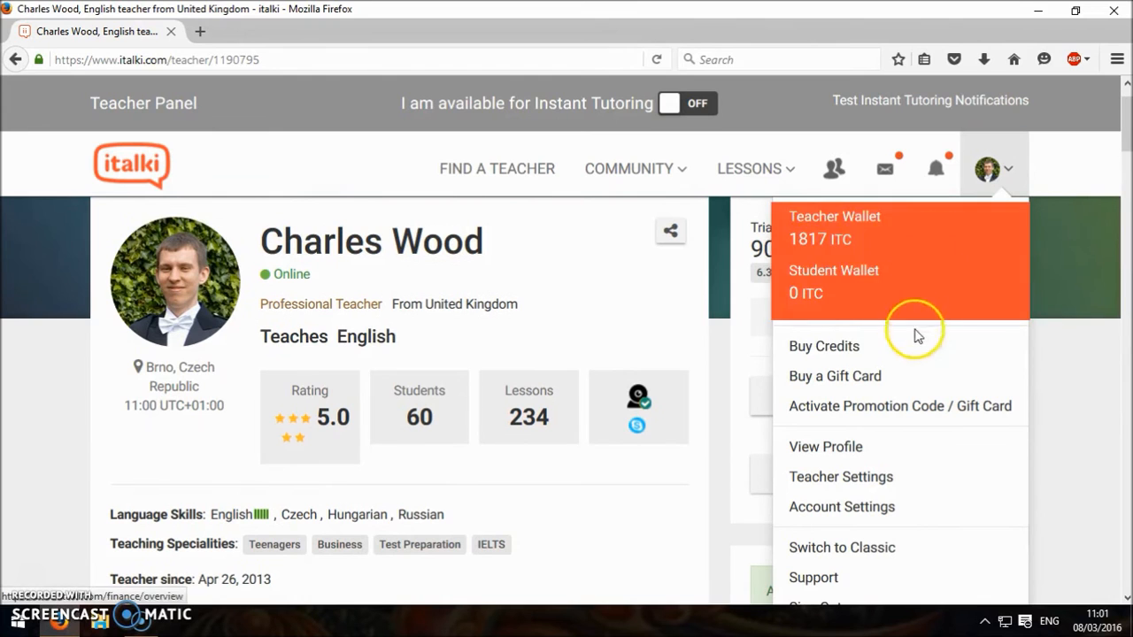
{"action": "mouse_move", "coordinate": [903, 476]}
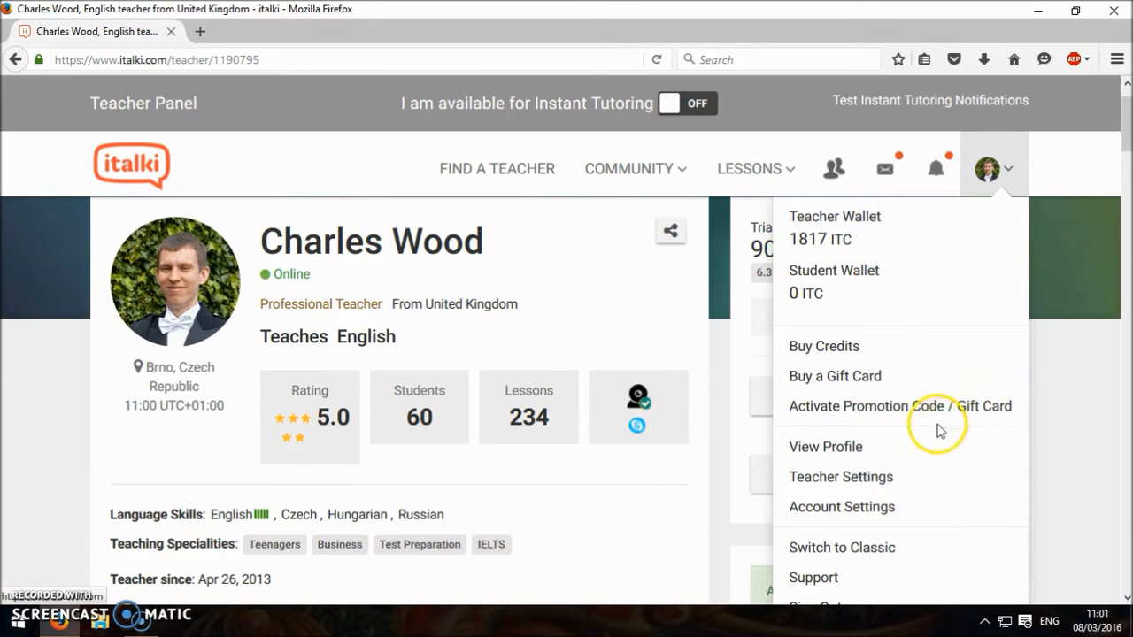
{"action": "mouse_move", "coordinate": [654, 173]}
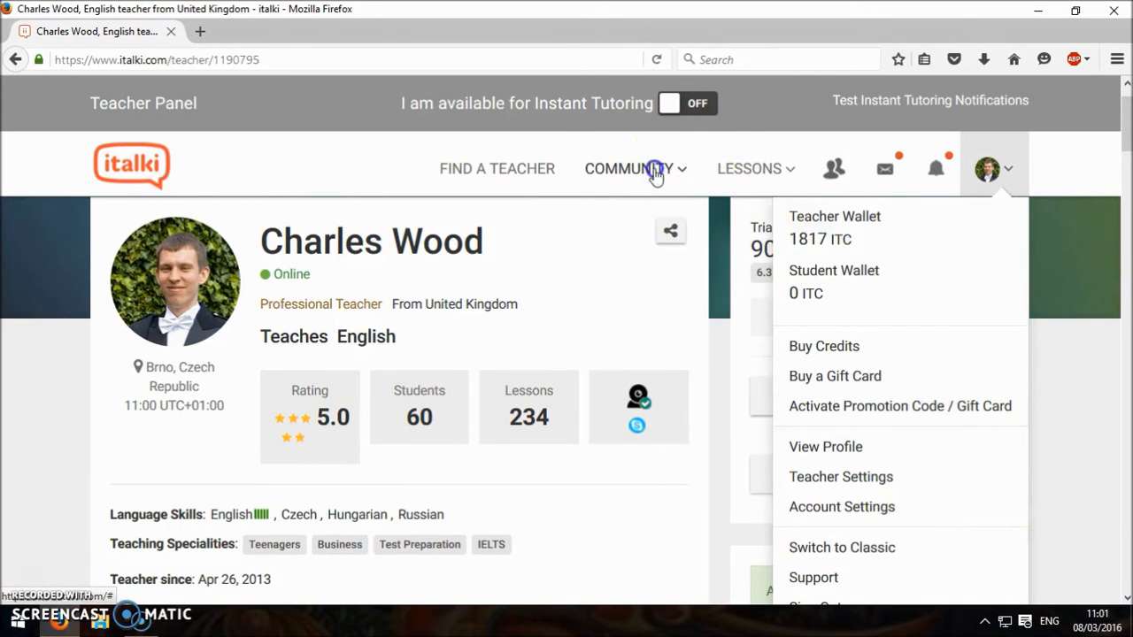
Step: Browse the community Articles section and its list of language learning articles
{"action": "left_click", "coordinate": [629, 168]}
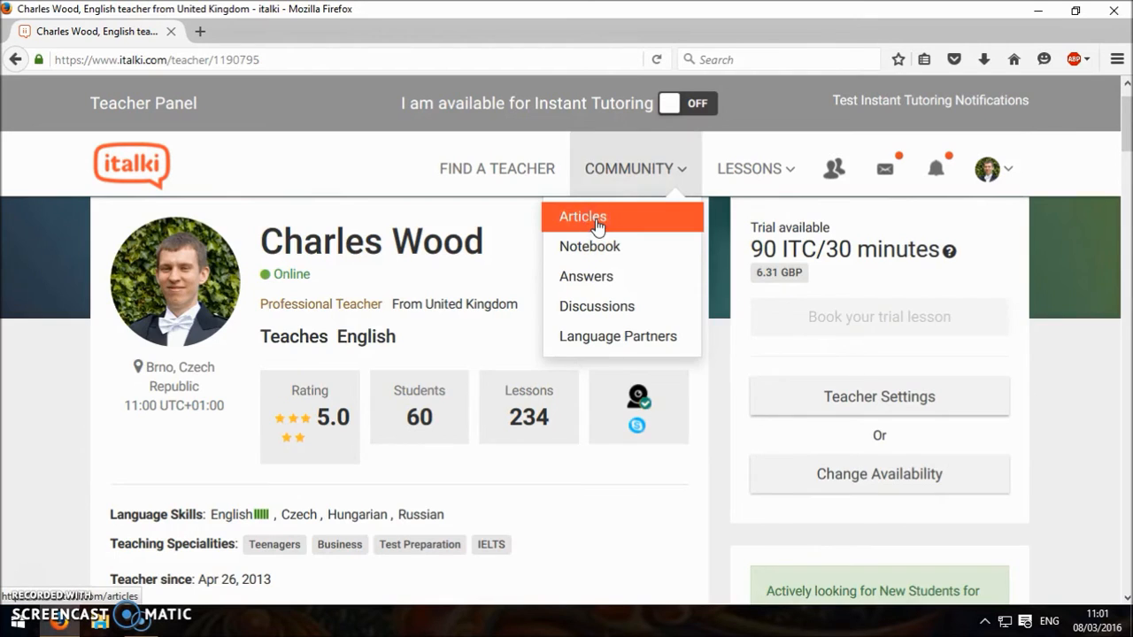
{"action": "left_click", "coordinate": [582, 216]}
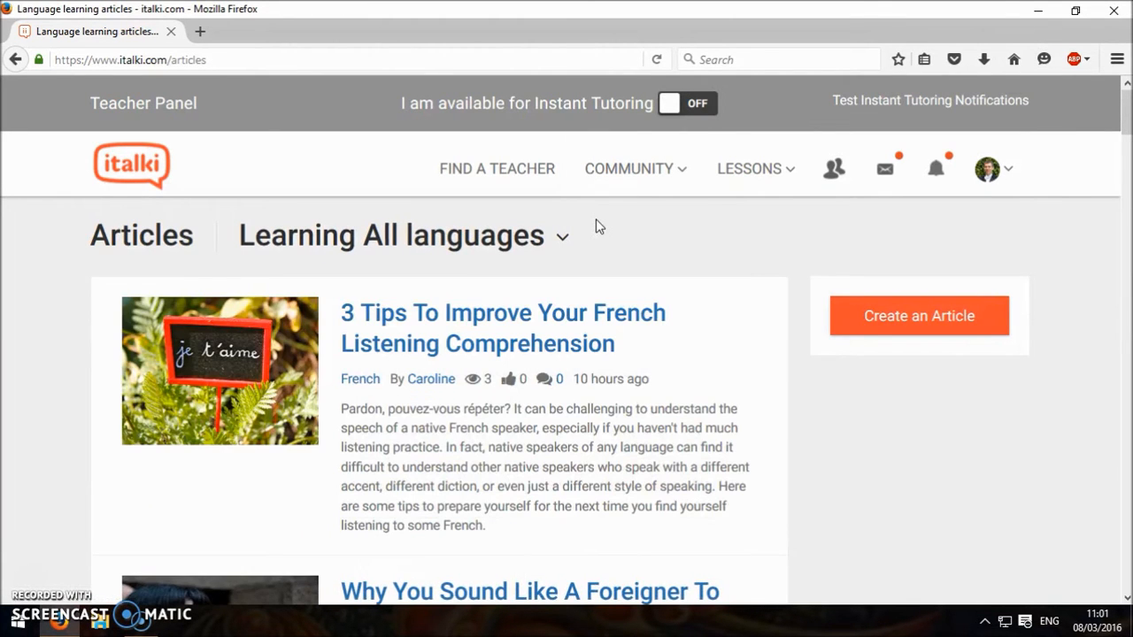
{"action": "scroll", "scroll_direction": "down", "scroll_amount": 3}
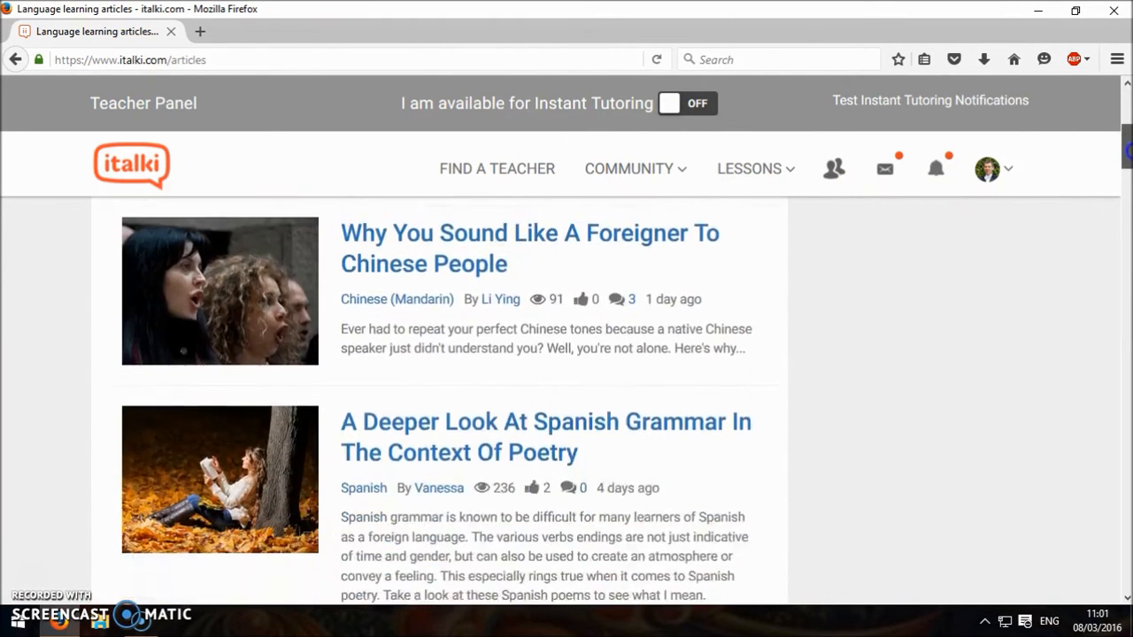
{"action": "scroll", "scroll_direction": "down", "scroll_amount": 3}
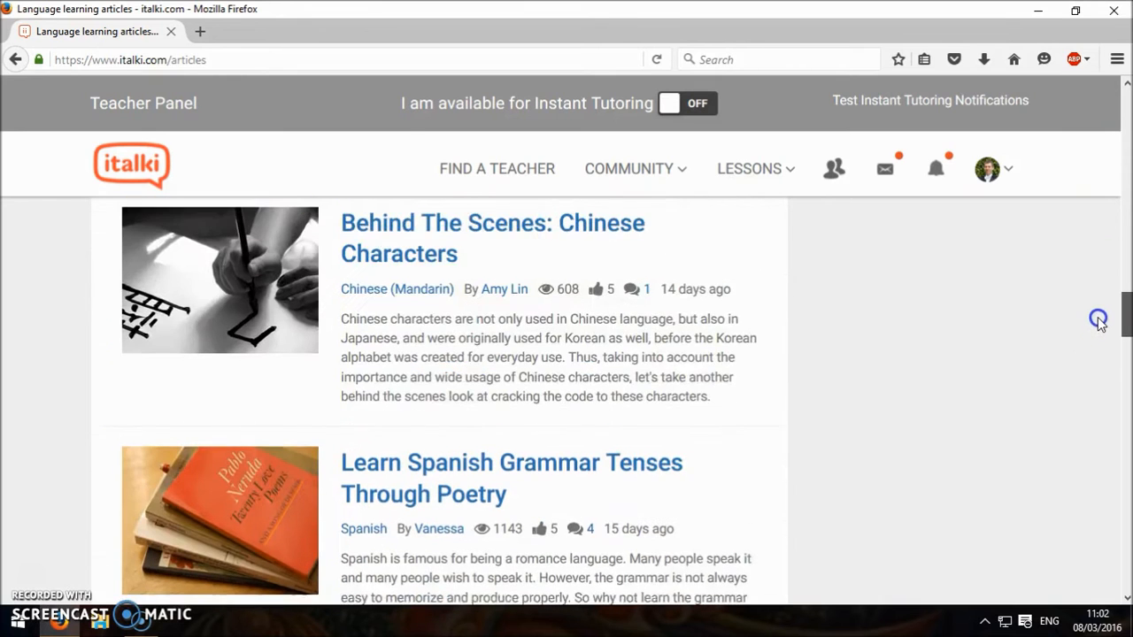
{"action": "scroll", "scroll_direction": "up", "scroll_amount": 3}
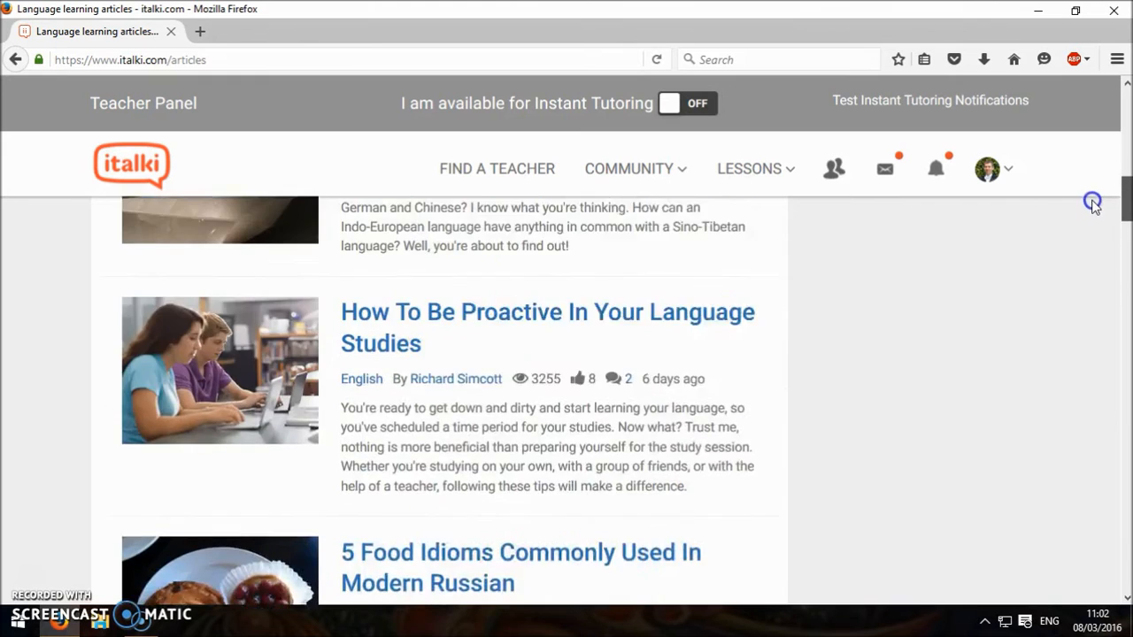
{"action": "scroll", "scroll_direction": "up", "scroll_amount": 3}
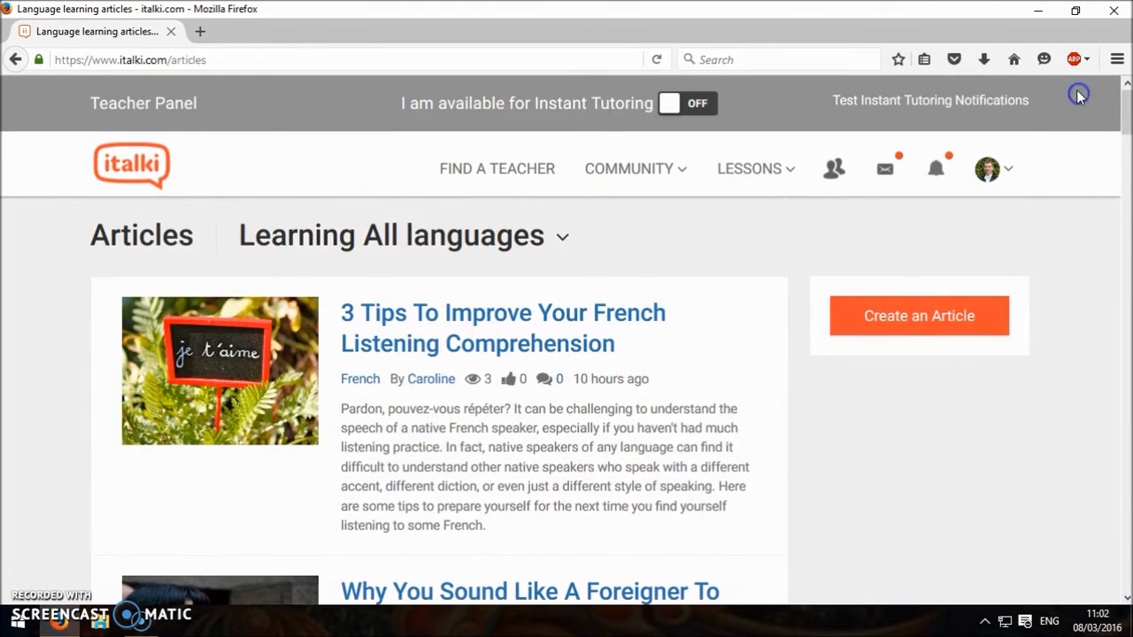
Step: Switch from Articles to the community Notebook section
{"action": "left_click", "coordinate": [629, 169]}
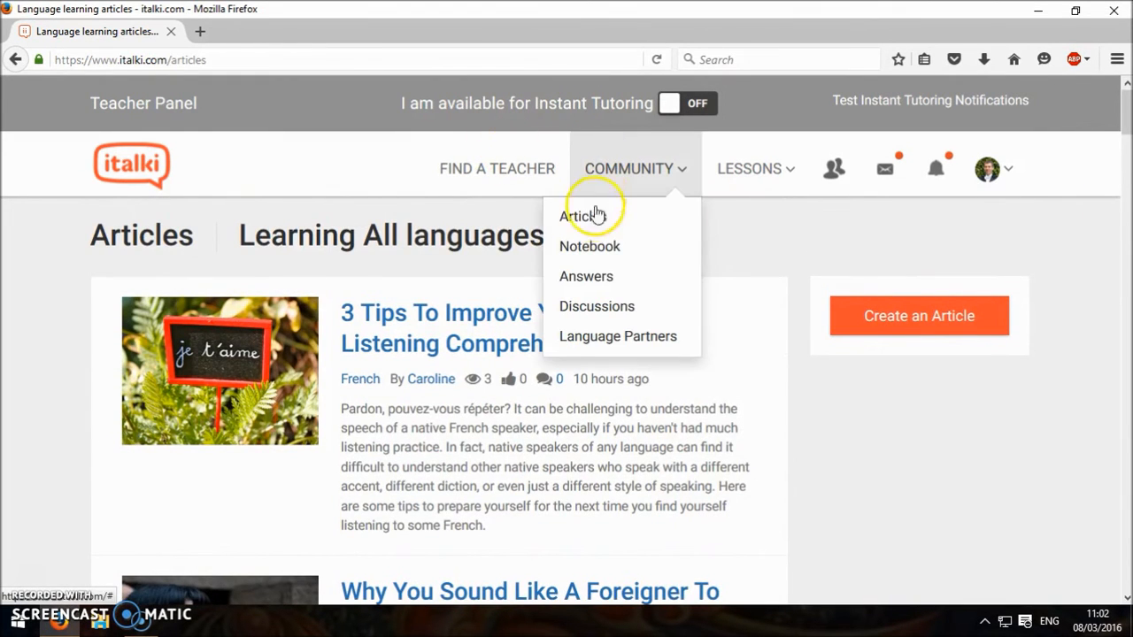
{"action": "left_click", "coordinate": [590, 246]}
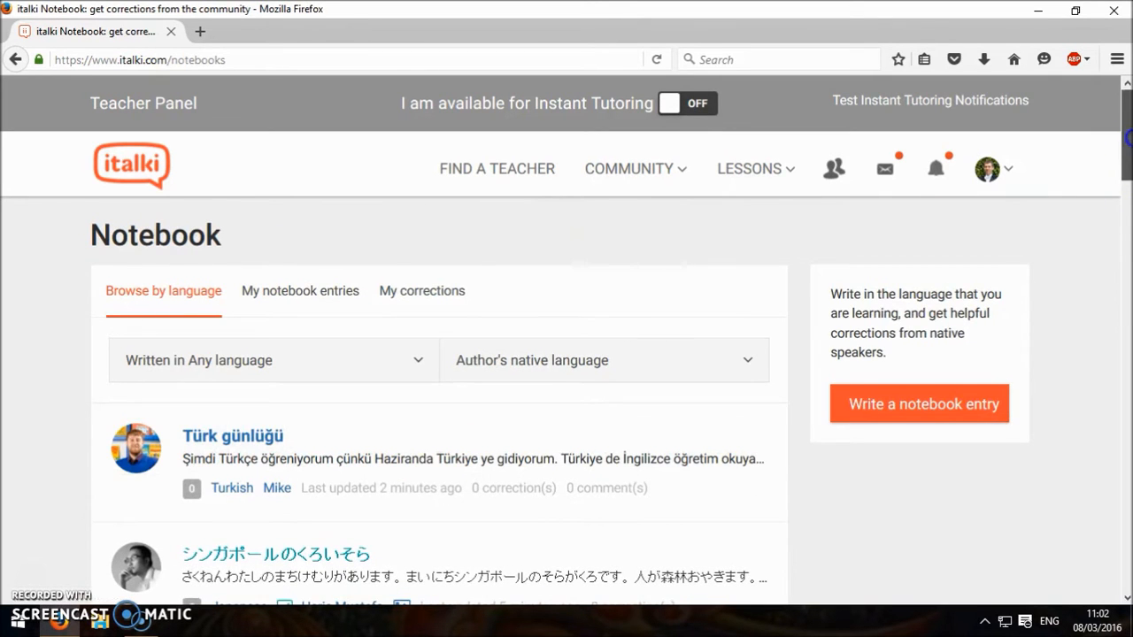
Step: Scroll through the Notebook entries in Turkish, Japanese, English, Spanish and German, then back up
{"action": "scroll", "scroll_direction": "down", "scroll_amount": 3}
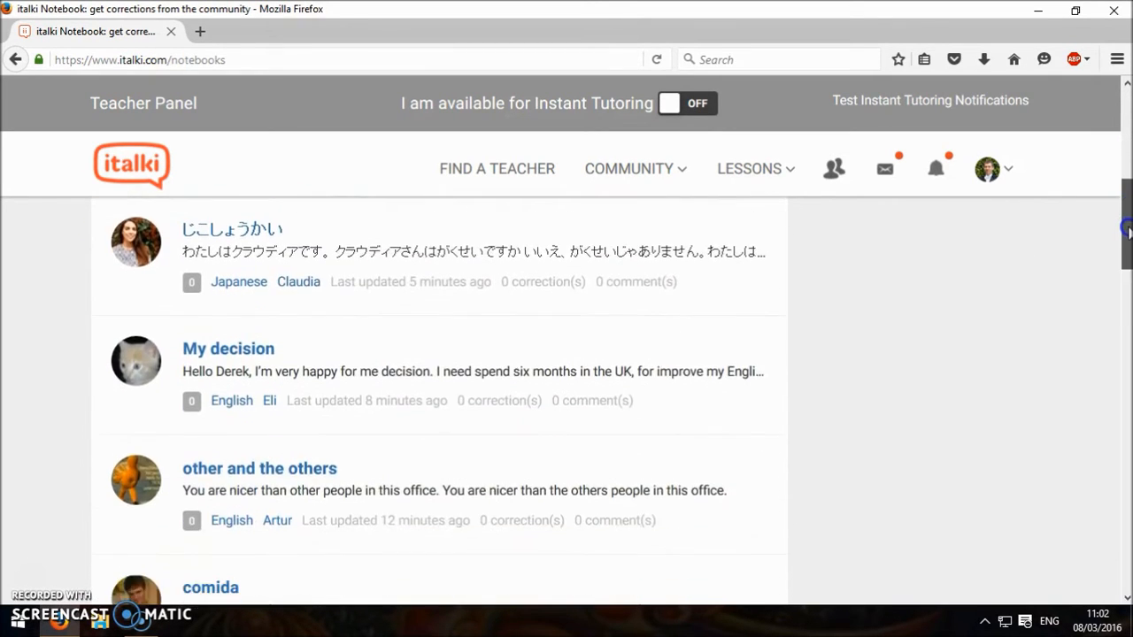
{"action": "scroll", "scroll_direction": "down", "scroll_amount": 3}
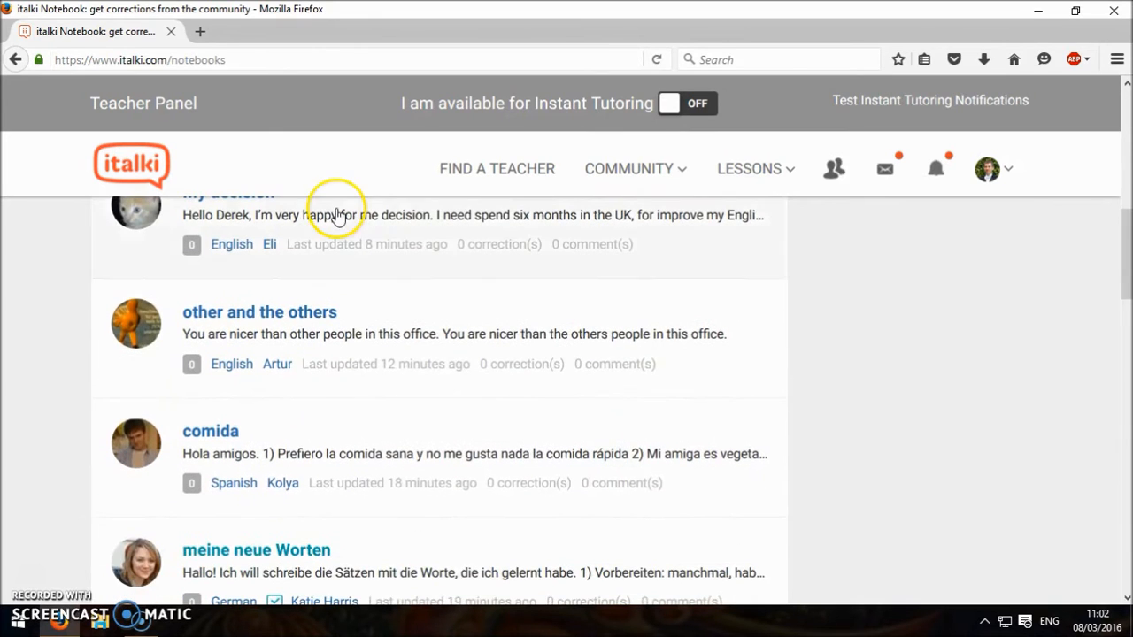
{"action": "mouse_move", "coordinate": [819, 270]}
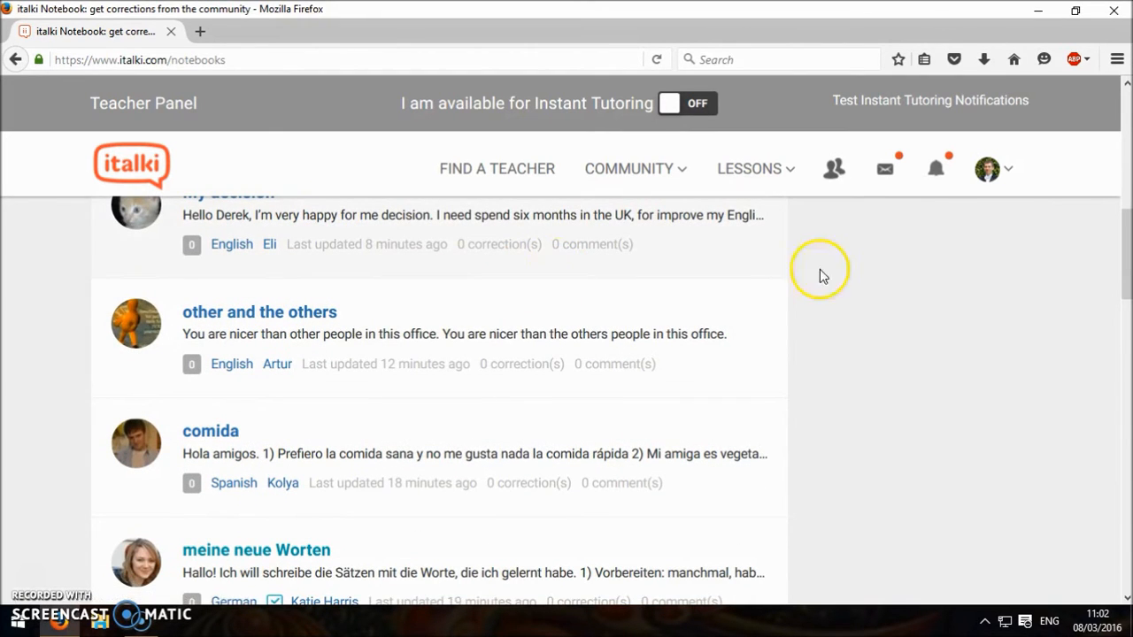
{"action": "scroll", "scroll_direction": "down", "scroll_amount": 3}
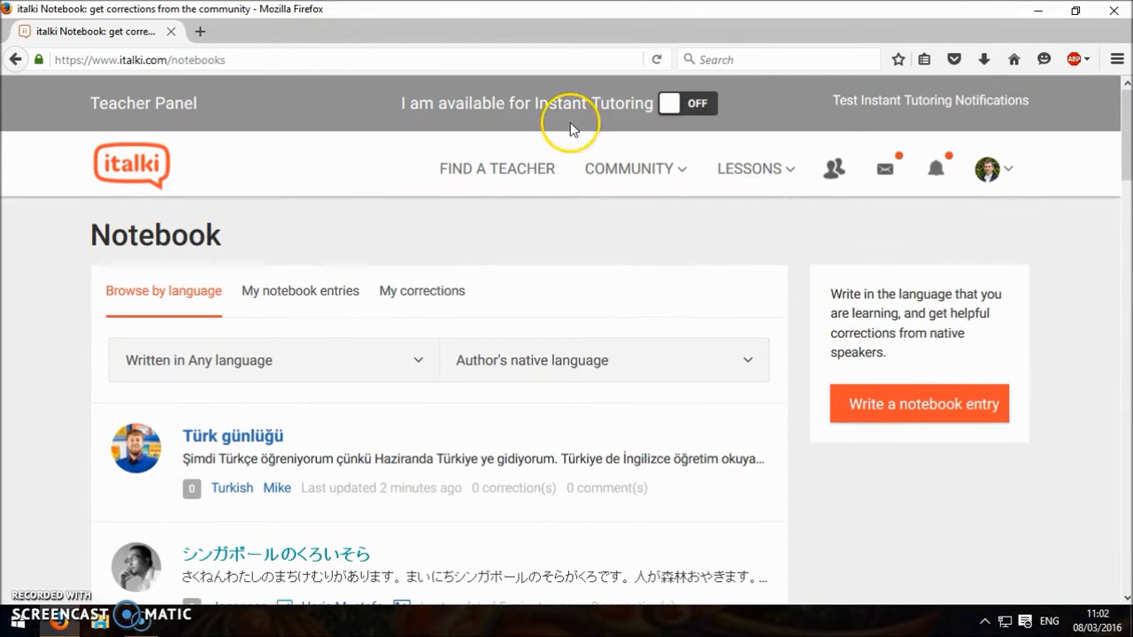
{"action": "scroll", "scroll_direction": "down", "scroll_amount": 3}
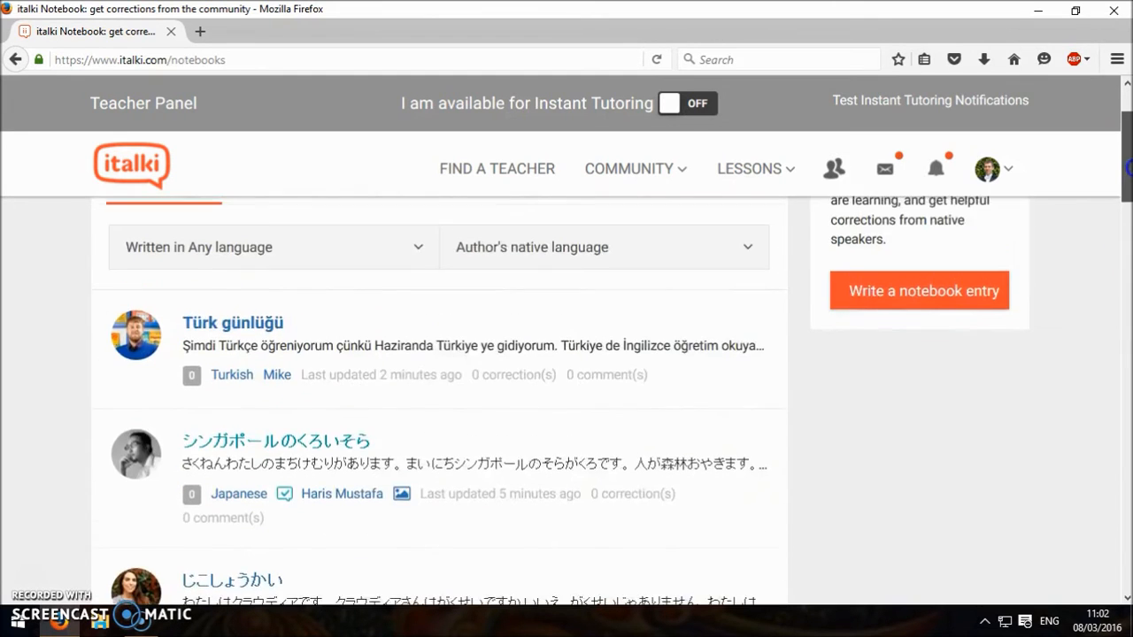
{"action": "scroll", "scroll_direction": "up", "scroll_amount": 3}
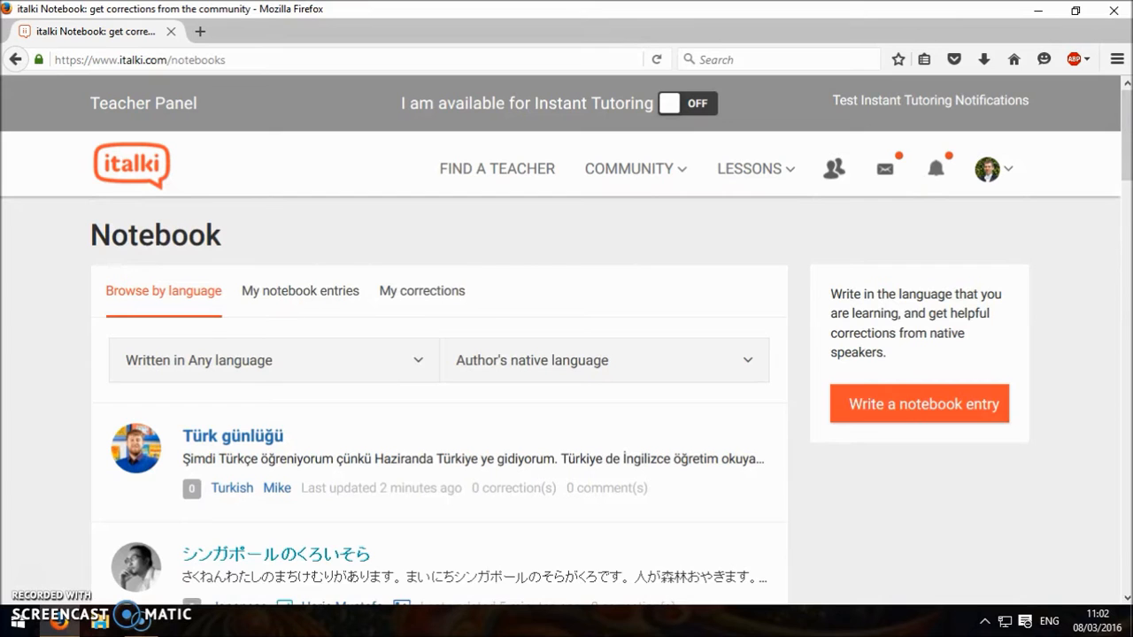
{"action": "mouse_move", "coordinate": [686, 181]}
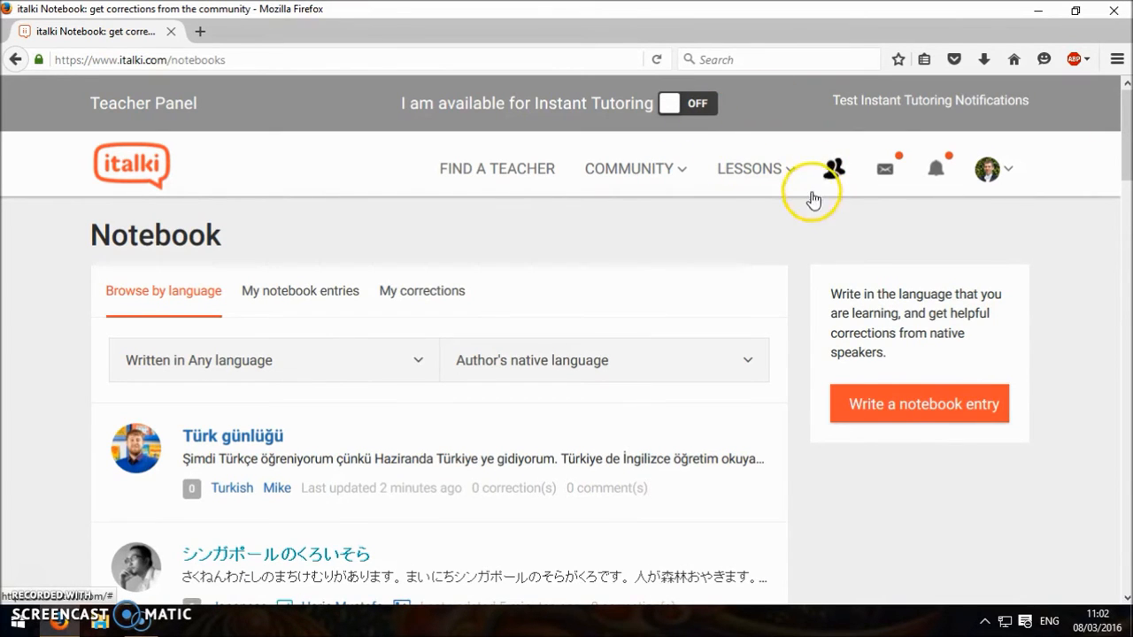
{"action": "mouse_move", "coordinate": [636, 186]}
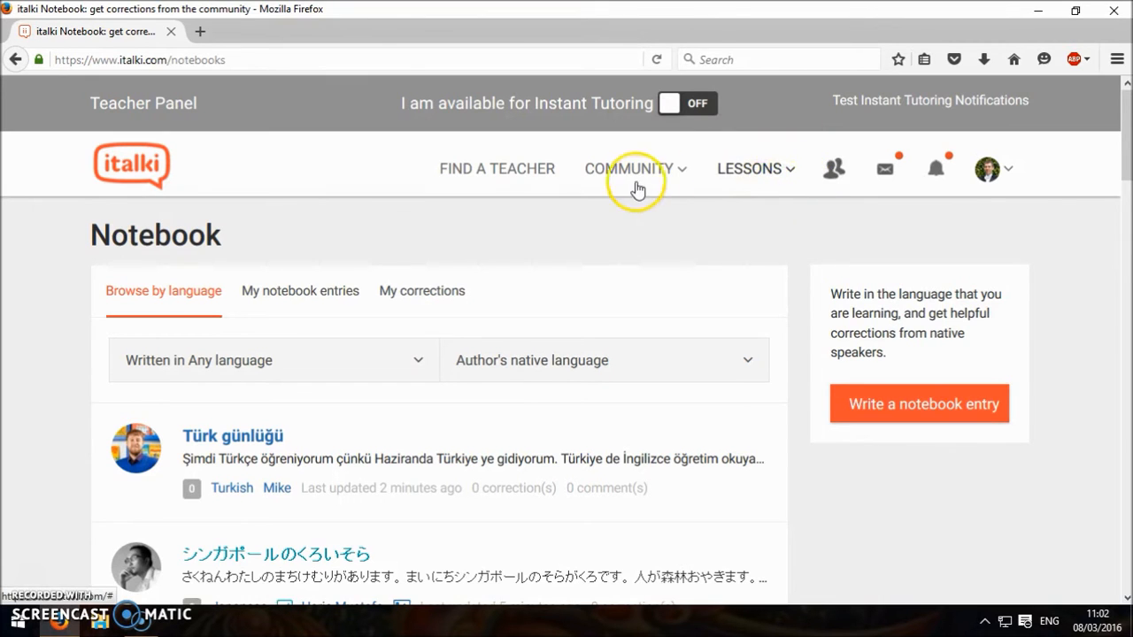
Step: Browse the community Answers section's open questions
{"action": "left_click", "coordinate": [630, 168]}
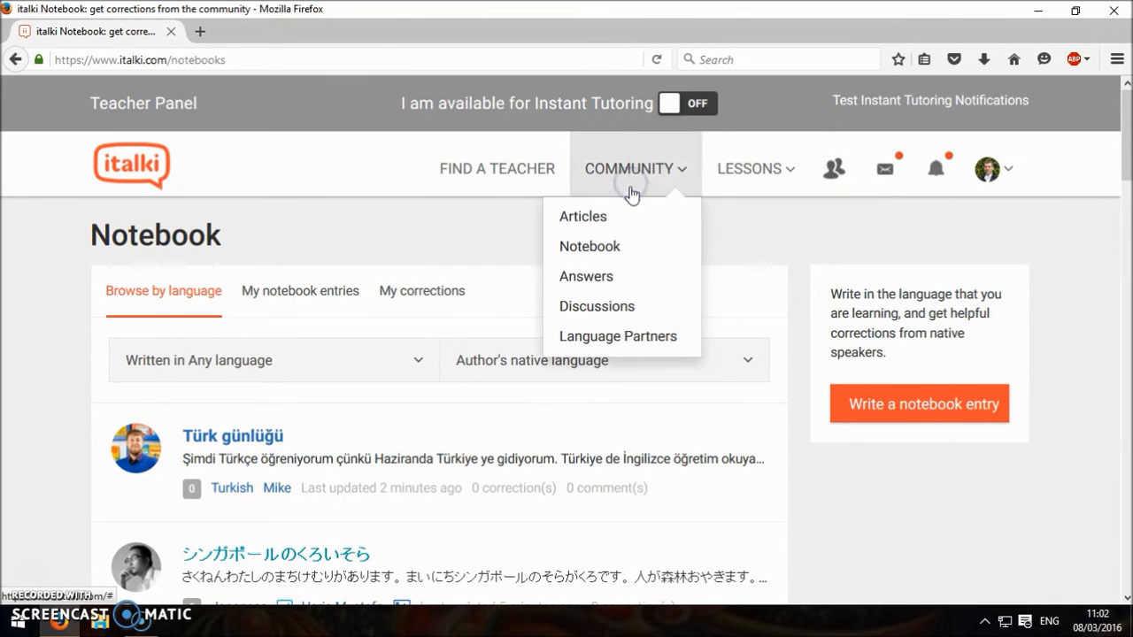
{"action": "mouse_move", "coordinate": [586, 276]}
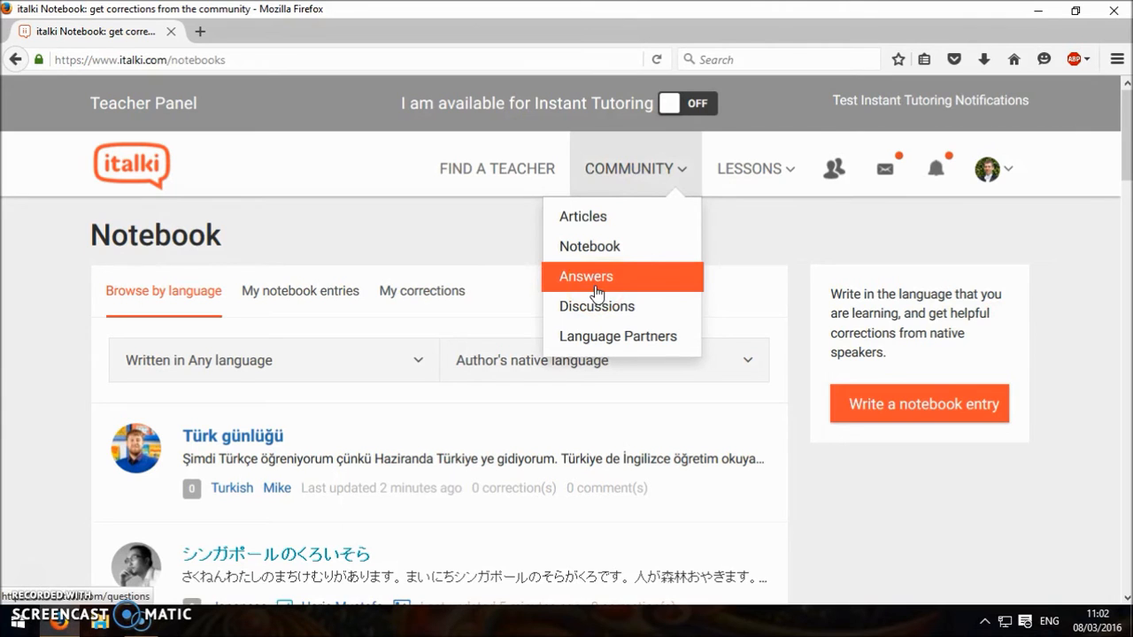
{"action": "left_click", "coordinate": [585, 276]}
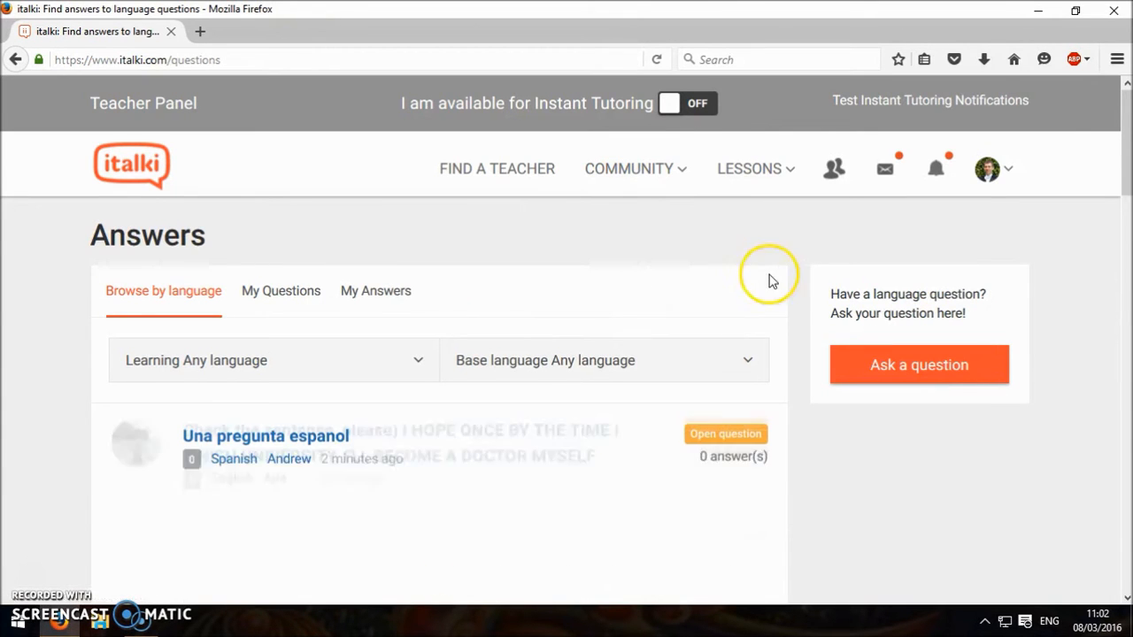
{"action": "scroll", "scroll_direction": "down", "scroll_amount": 3}
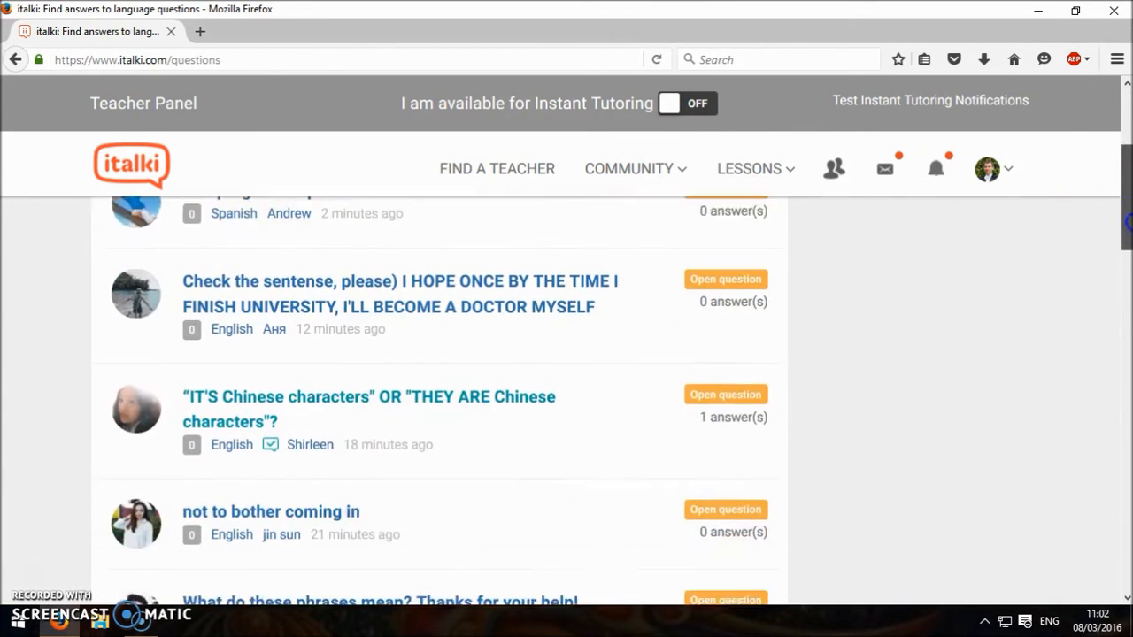
{"action": "scroll", "scroll_direction": "down", "scroll_amount": 3}
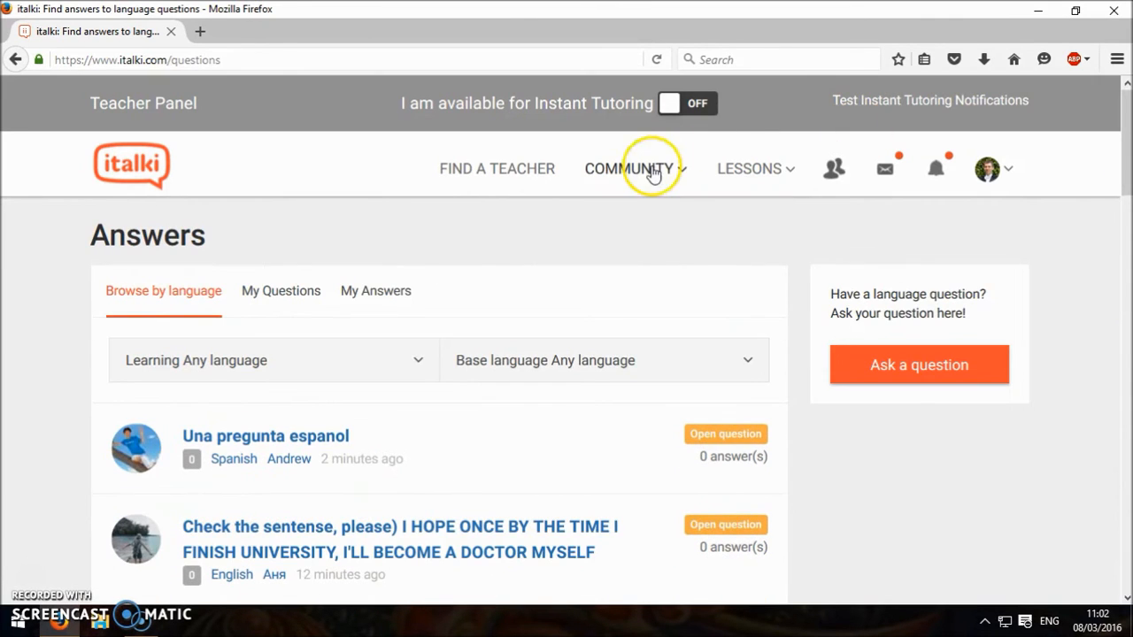
Step: Go to the community Discussions section listing recent threads
{"action": "left_click", "coordinate": [630, 168]}
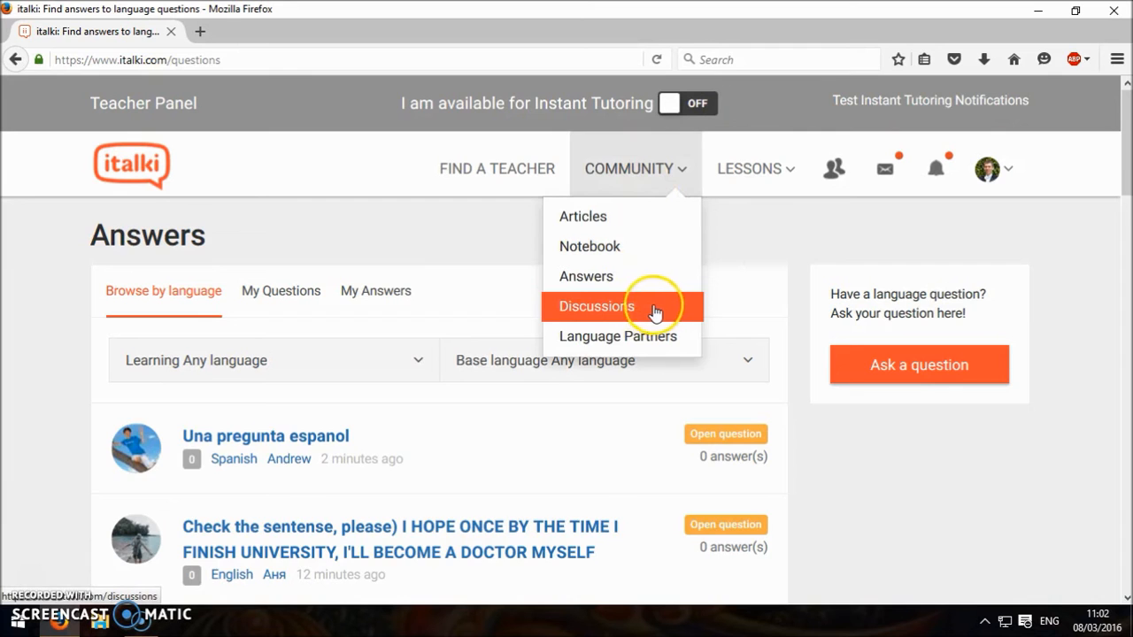
{"action": "left_click", "coordinate": [596, 306]}
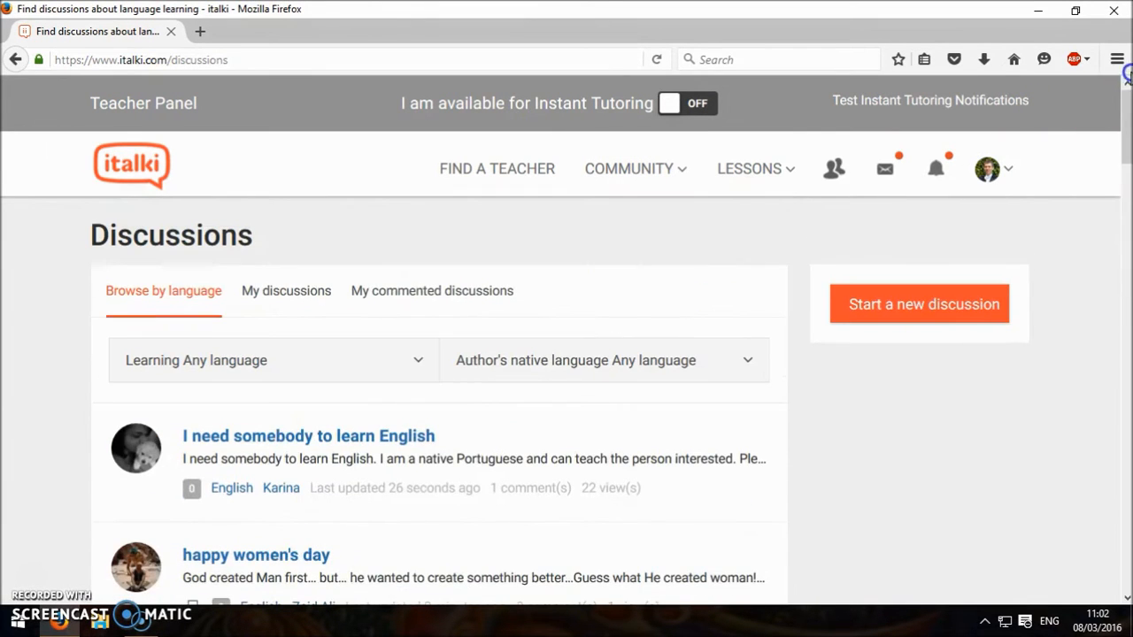
Step: Load the Find a Language Partner list and look at the Learning and From filter options
{"action": "left_click", "coordinate": [636, 168]}
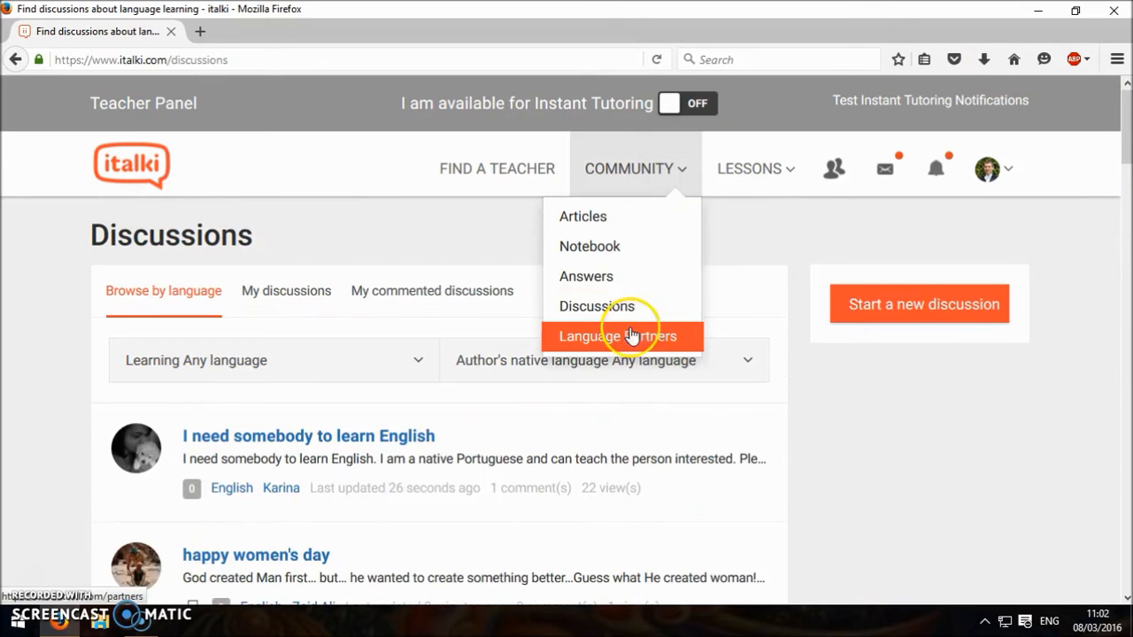
{"action": "left_click", "coordinate": [616, 335]}
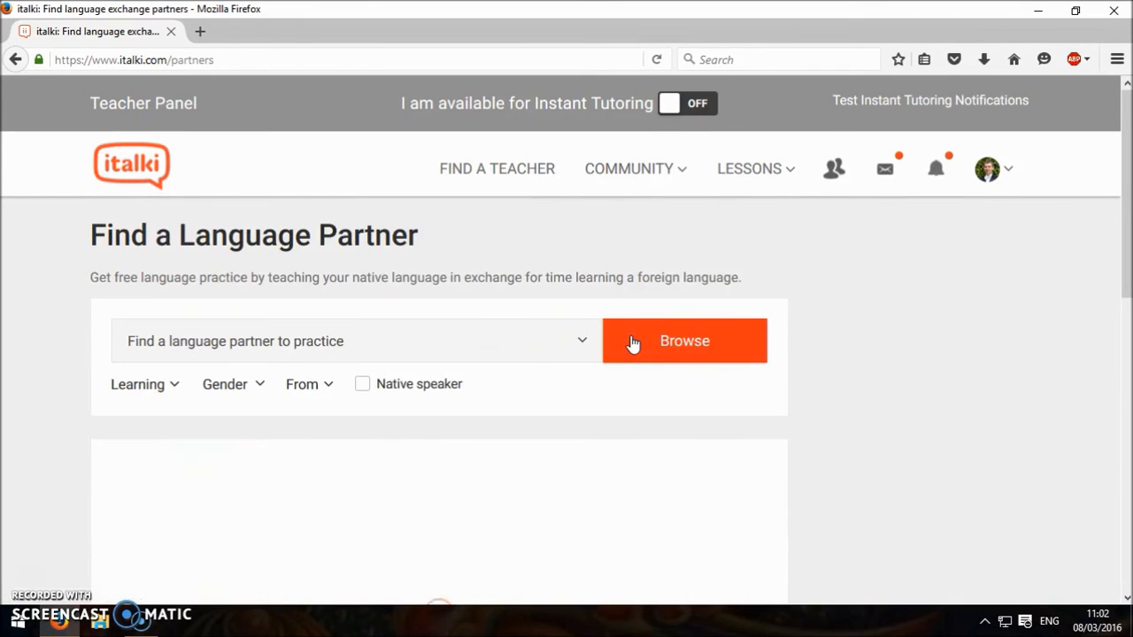
{"action": "left_click", "coordinate": [684, 340]}
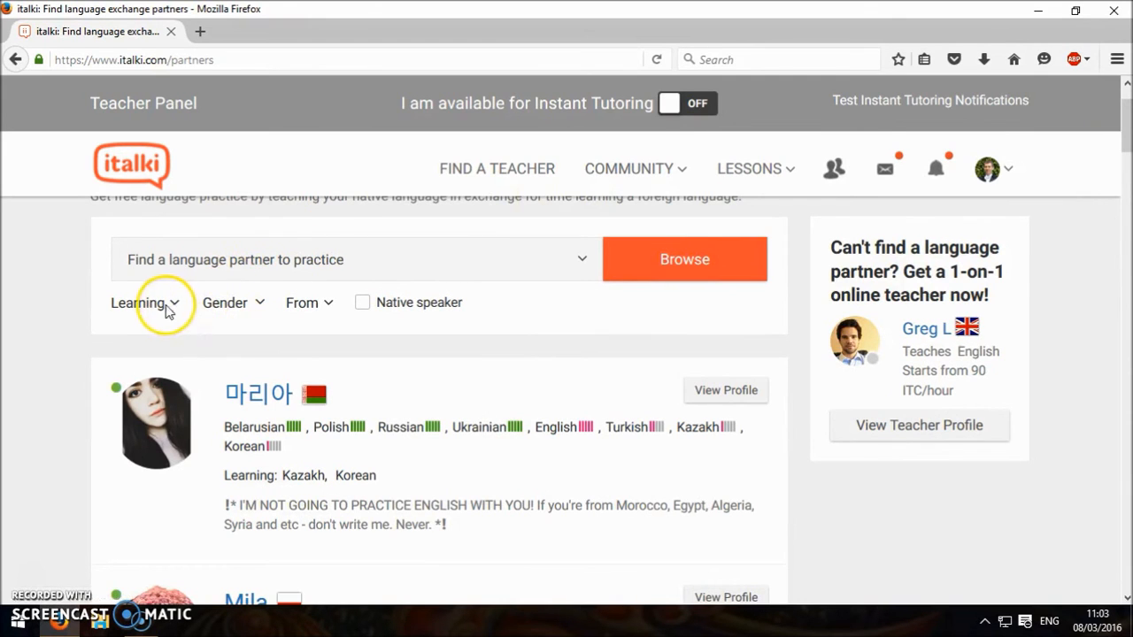
{"action": "left_click", "coordinate": [138, 302]}
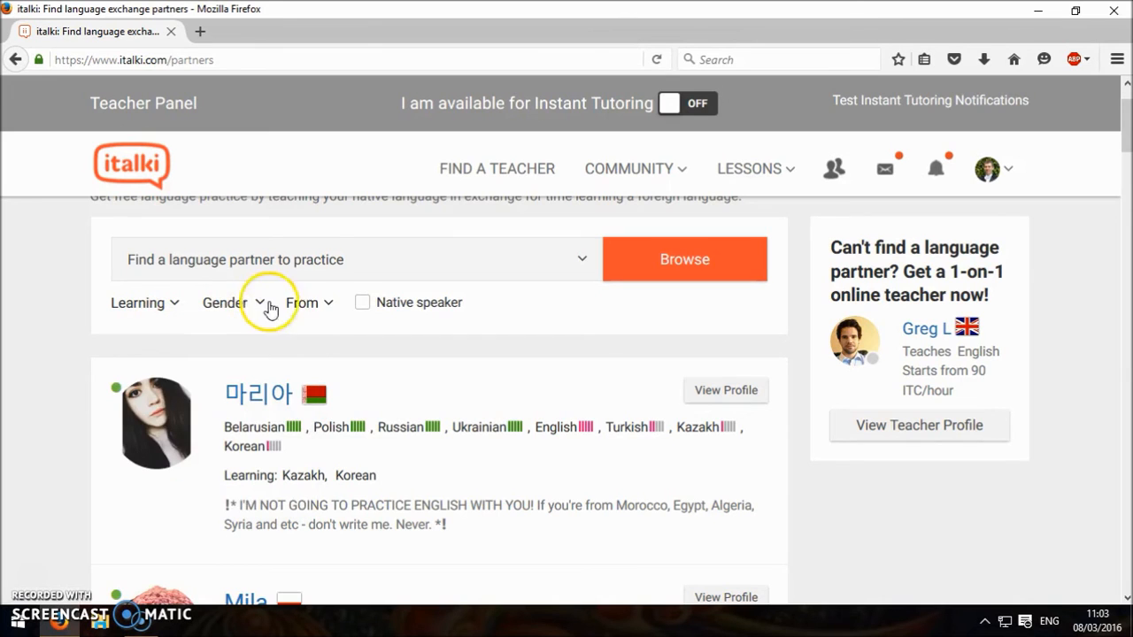
{"action": "left_click", "coordinate": [305, 303]}
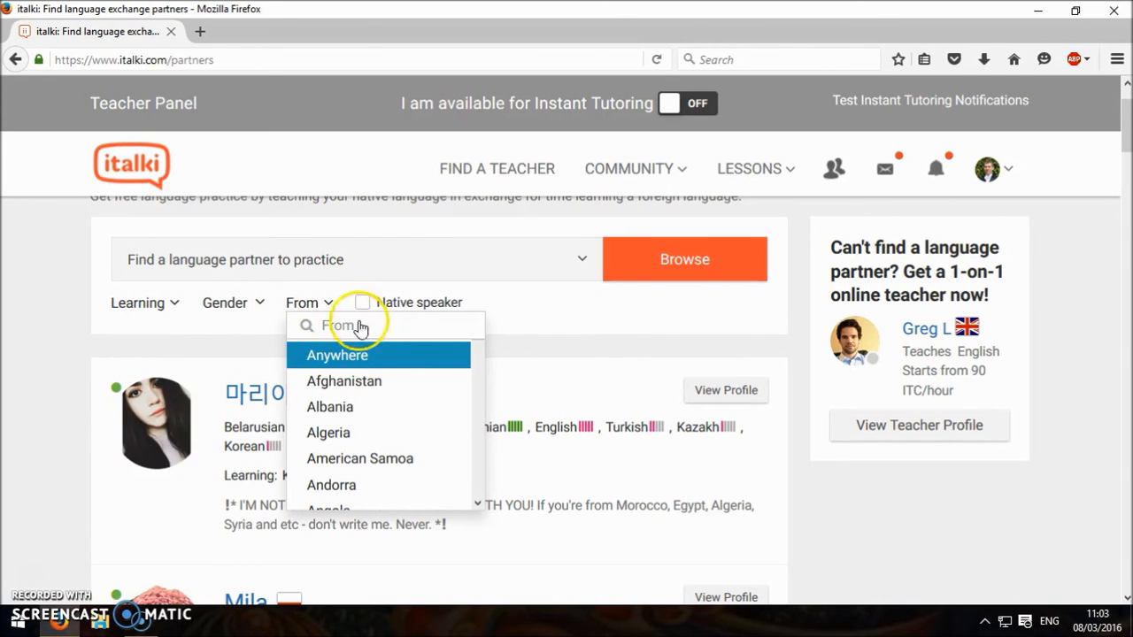
{"action": "mouse_move", "coordinate": [624, 354]}
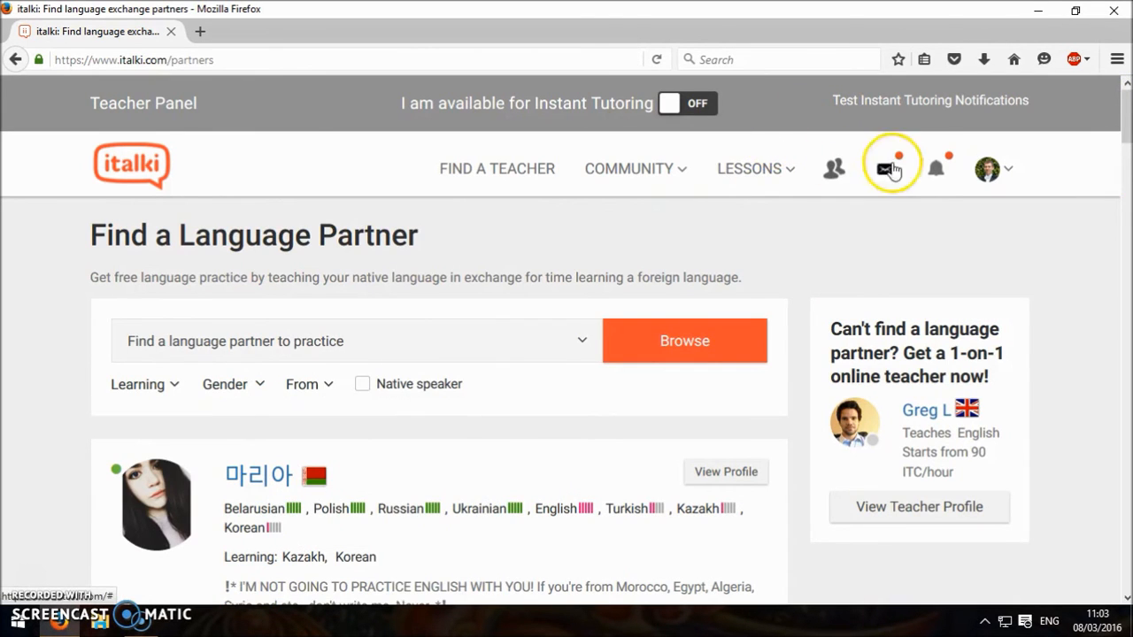
{"action": "mouse_move", "coordinate": [935, 168]}
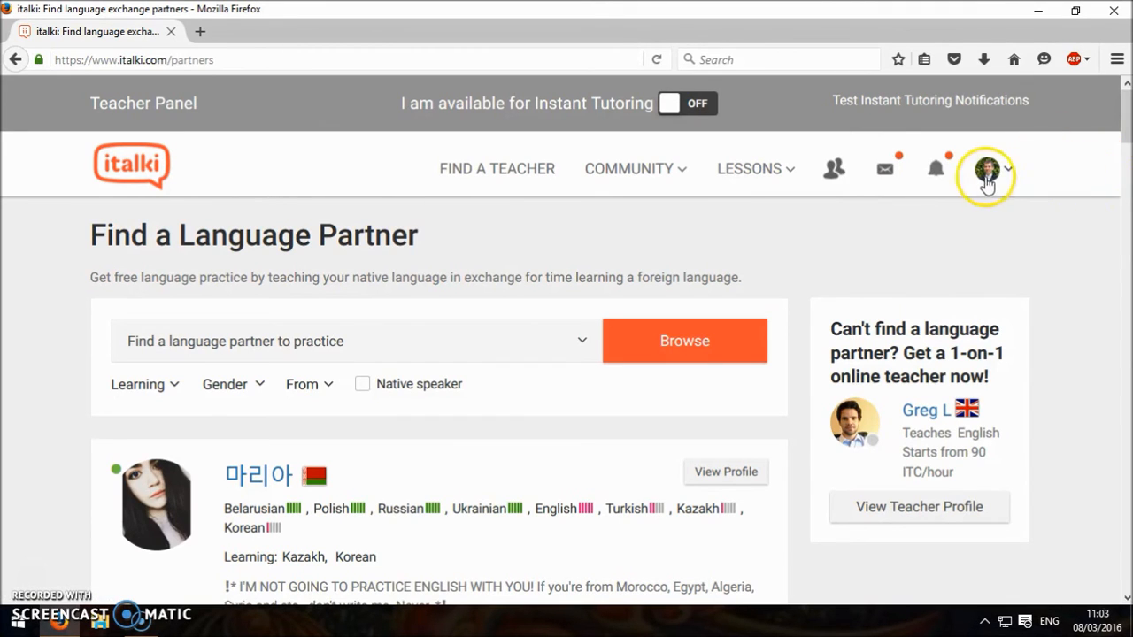
Step: Review the Finance page's 1817 ITC teacher and 0 ITC student wallets, then reopen the account menu
{"action": "left_click", "coordinate": [985, 168]}
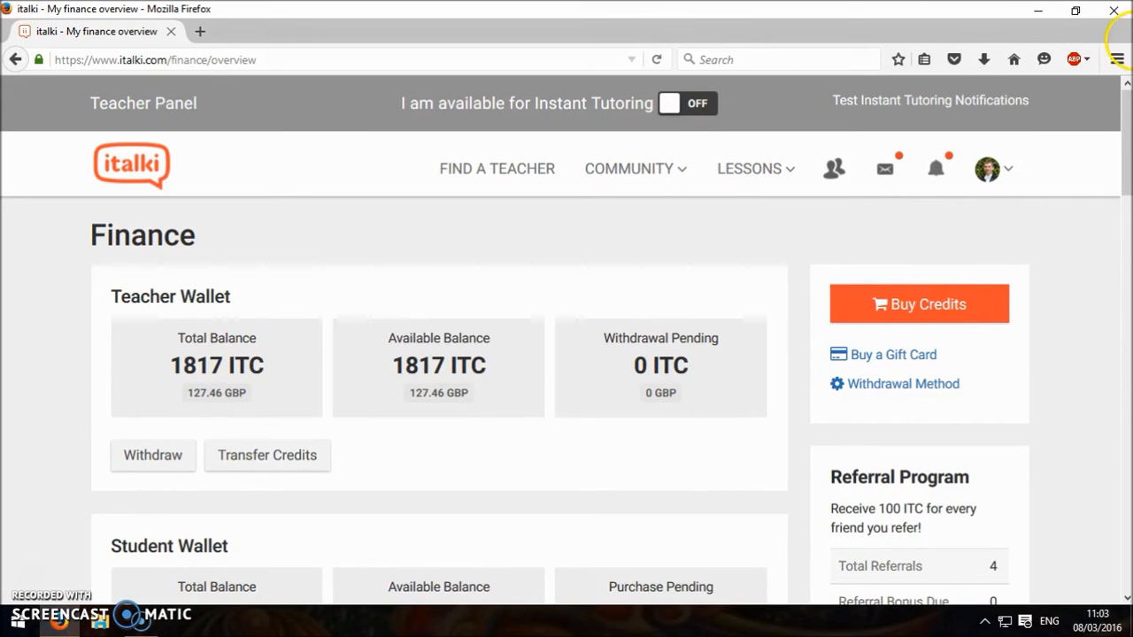
{"action": "scroll", "scroll_direction": "down", "scroll_amount": 3}
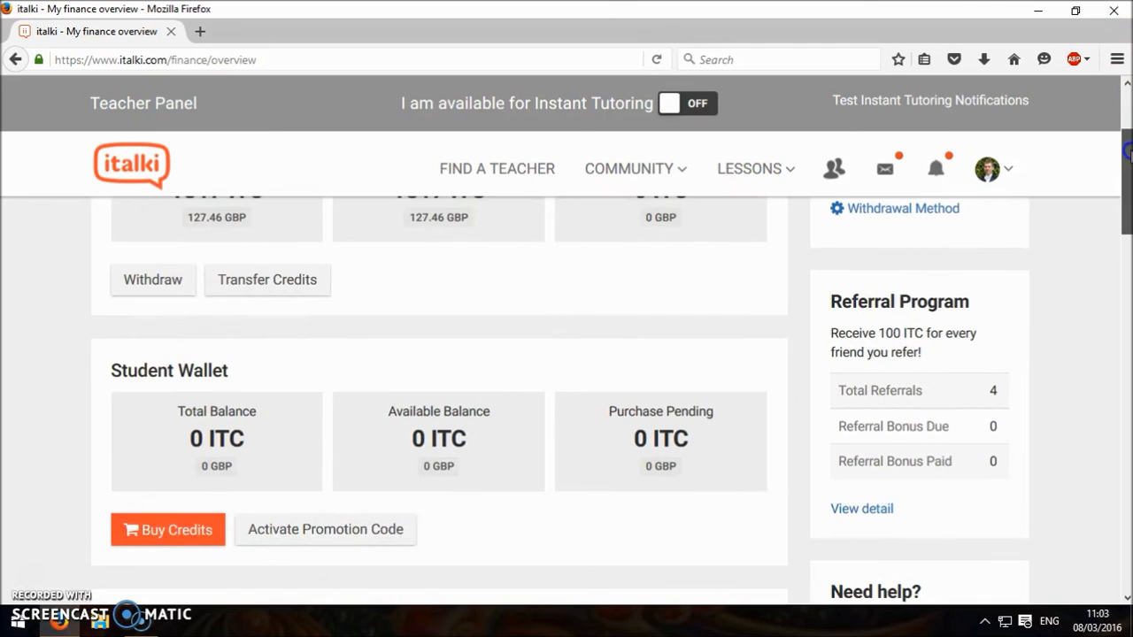
{"action": "scroll", "scroll_direction": "down", "scroll_amount": 3}
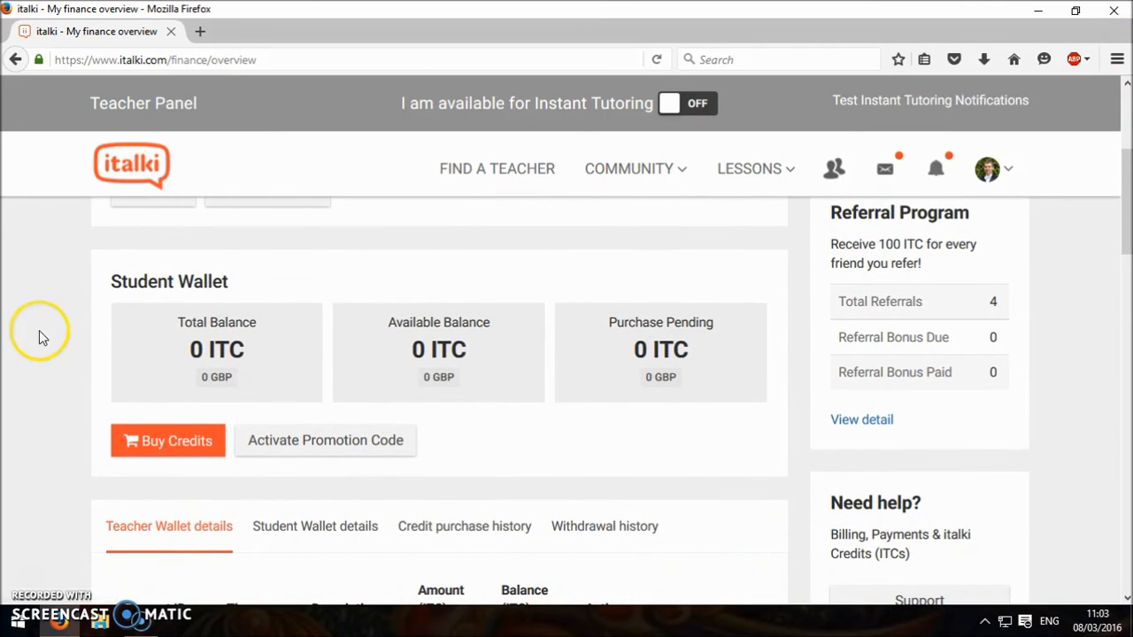
{"action": "mouse_move", "coordinate": [908, 262]}
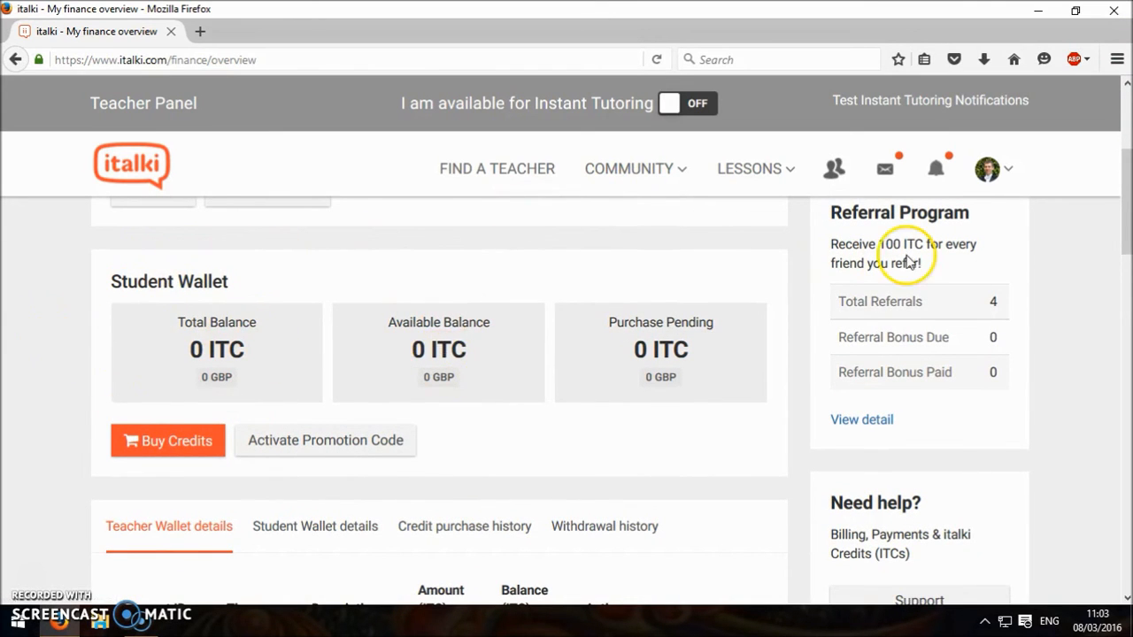
{"action": "left_click", "coordinate": [992, 168]}
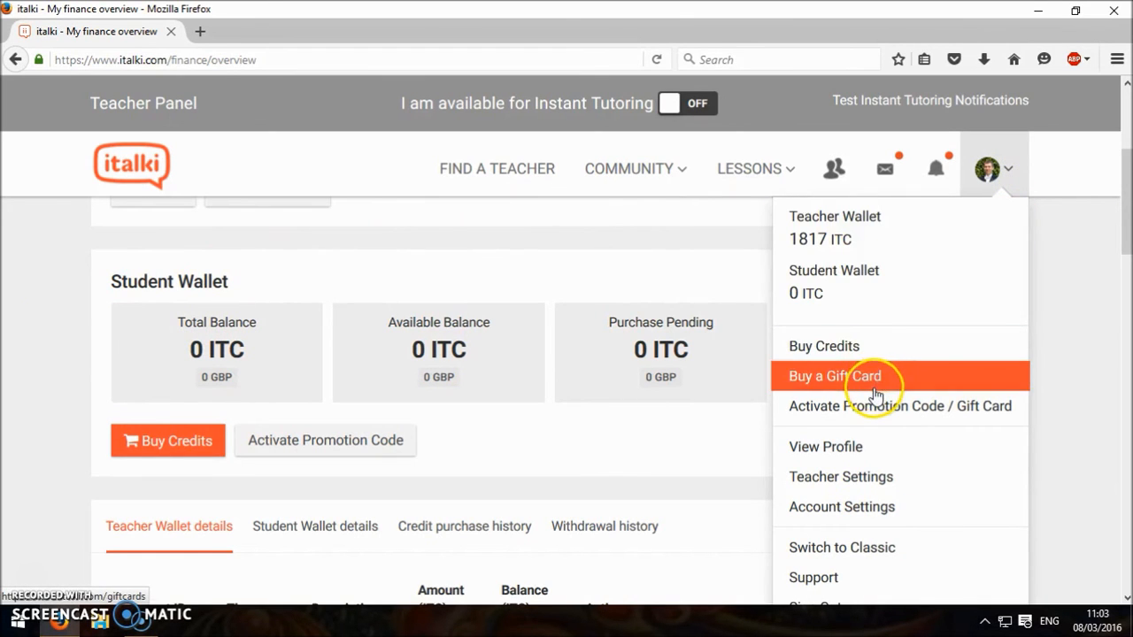
{"action": "mouse_move", "coordinate": [704, 292]}
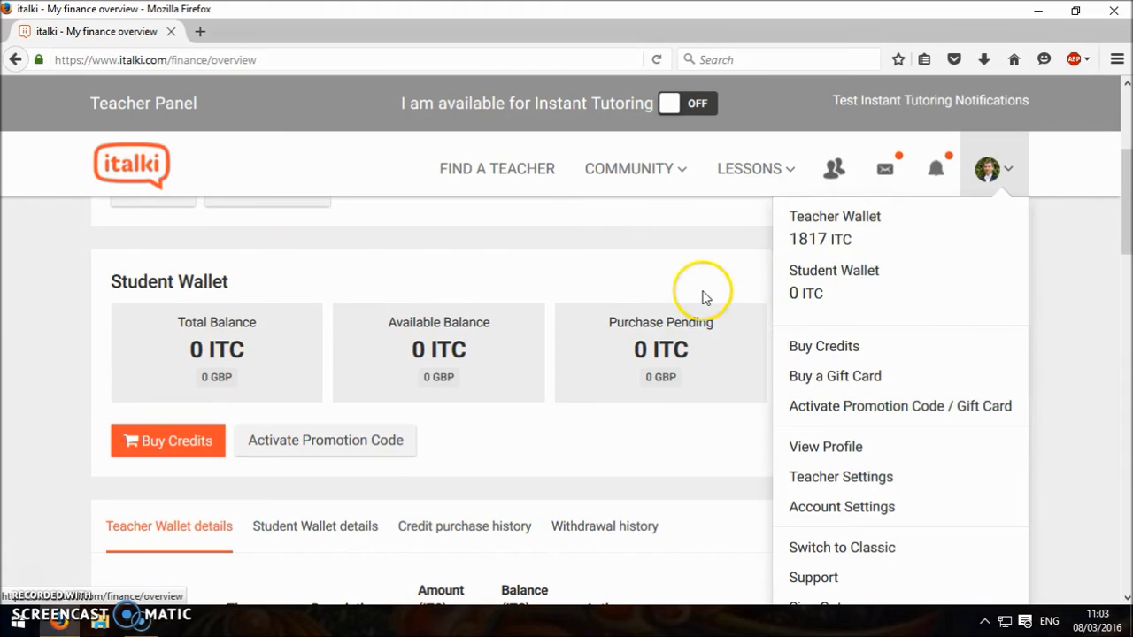
{"action": "left_click", "coordinate": [168, 441]}
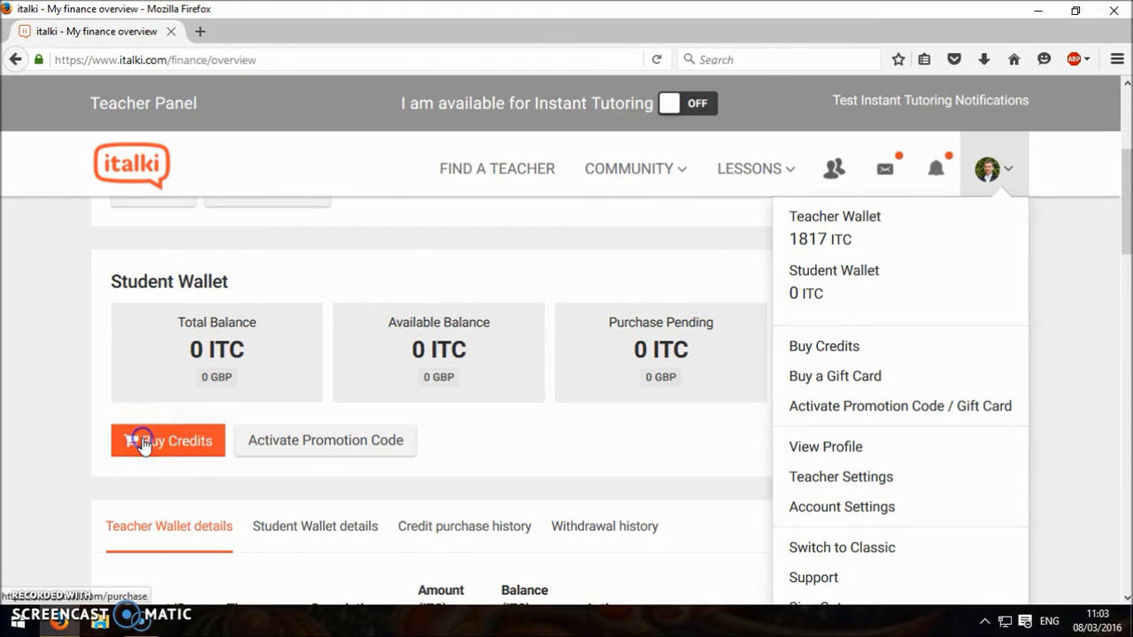
{"action": "left_click", "coordinate": [168, 440]}
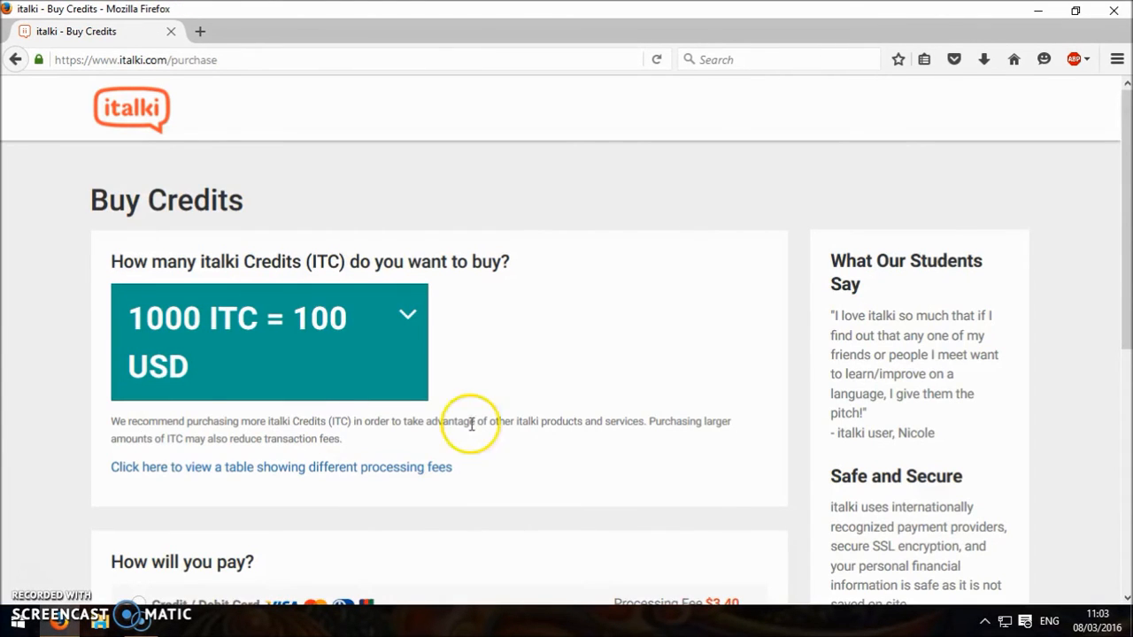
{"action": "scroll", "scroll_direction": "down", "scroll_amount": 3}
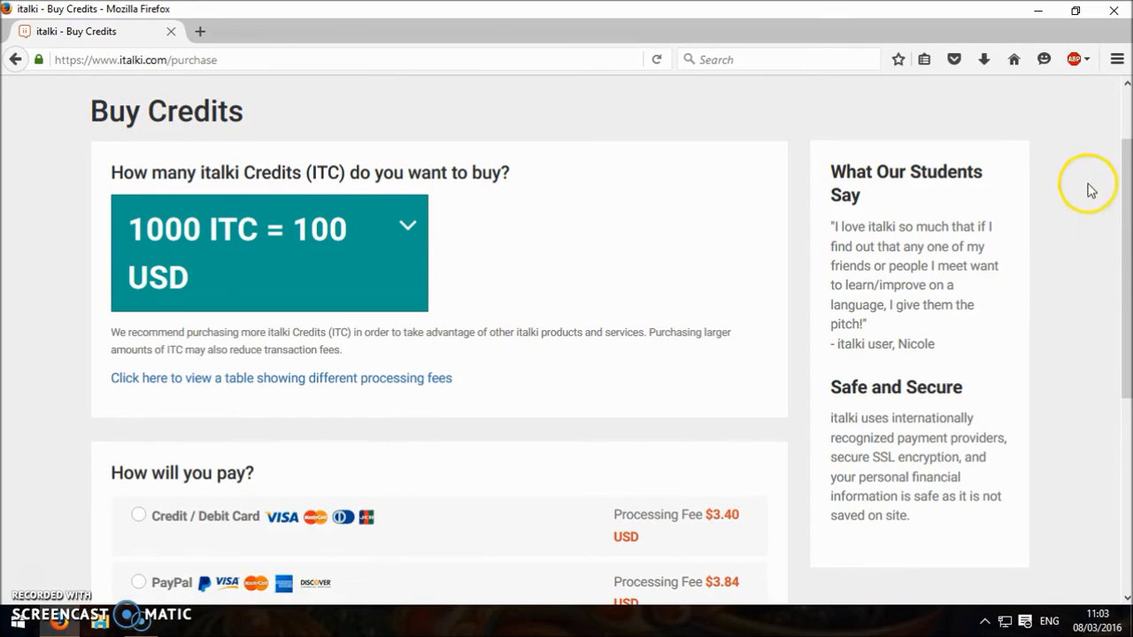
{"action": "scroll", "scroll_direction": "down", "scroll_amount": 3}
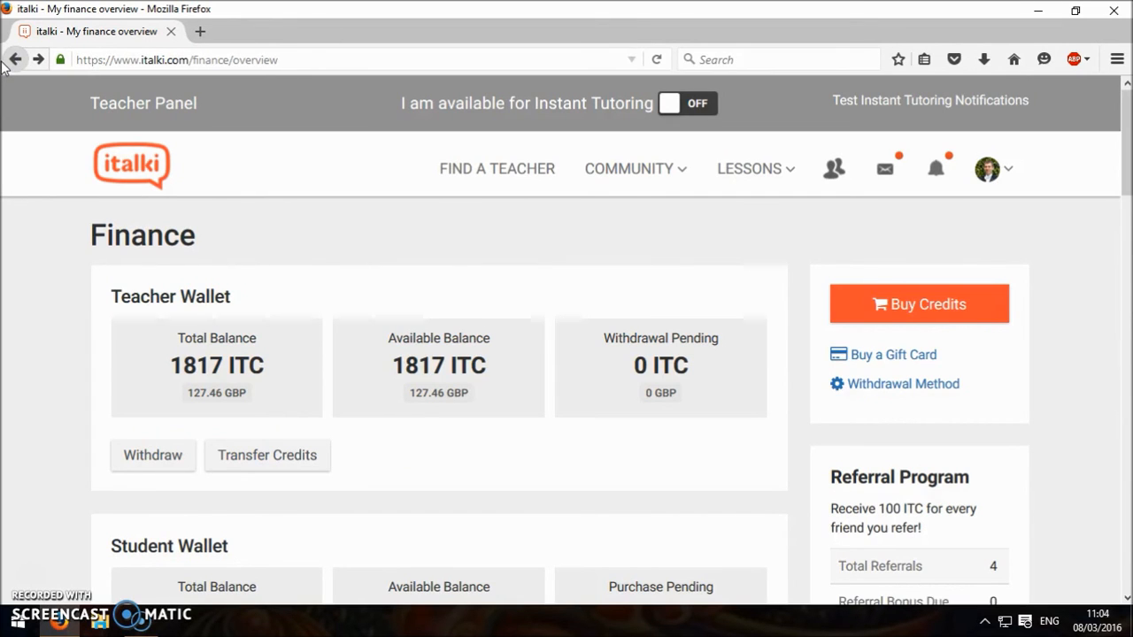
{"action": "mouse_move", "coordinate": [370, 50]}
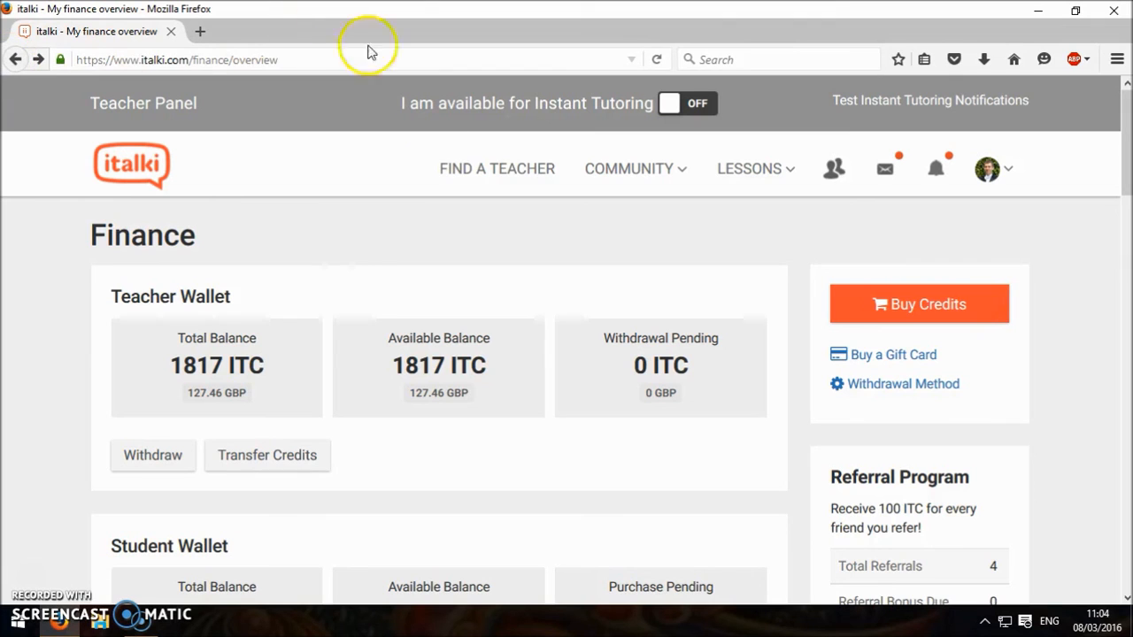
Step: Limit the teacher search to an hourly rate of 0-100 ITC, narrowing 2539 teachers to 1218
{"action": "left_click", "coordinate": [496, 168]}
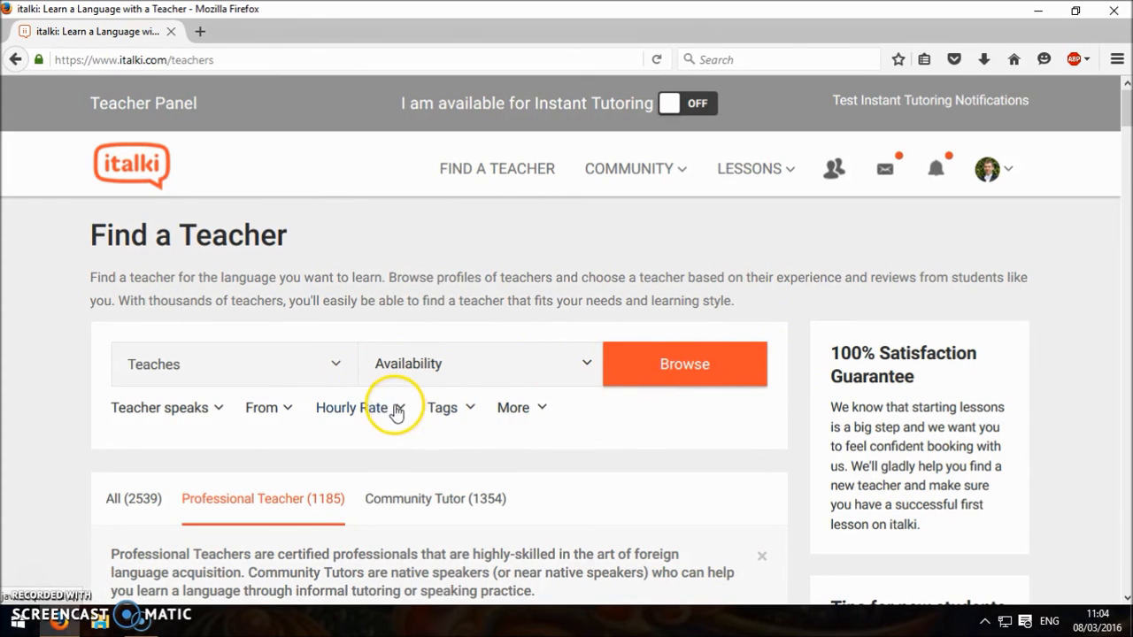
{"action": "left_click", "coordinate": [359, 407]}
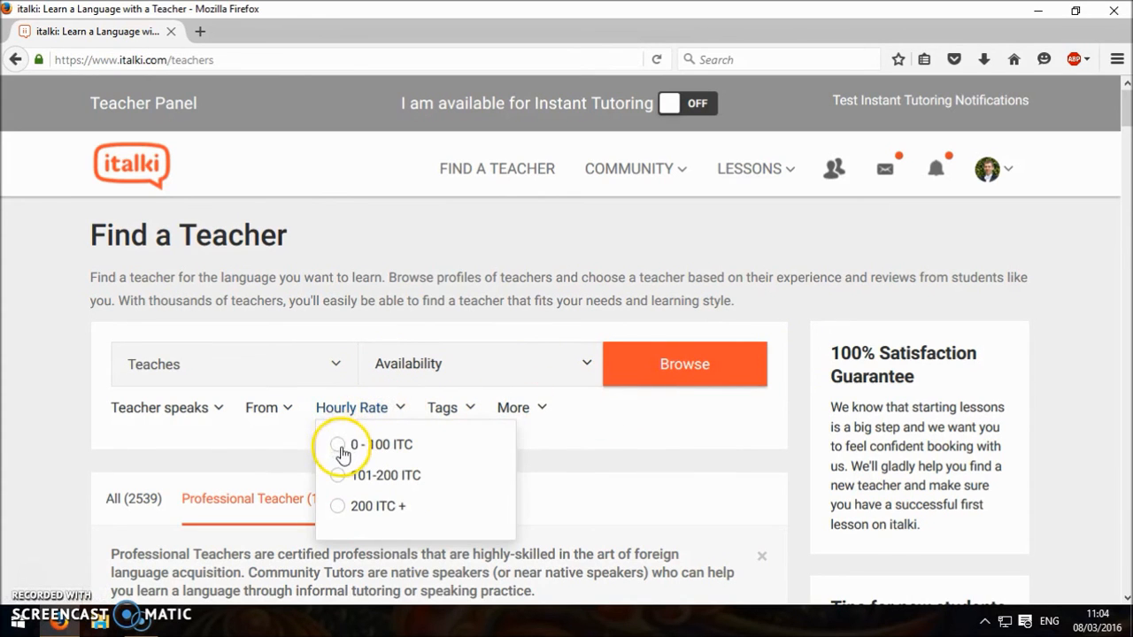
{"action": "left_click", "coordinate": [339, 445]}
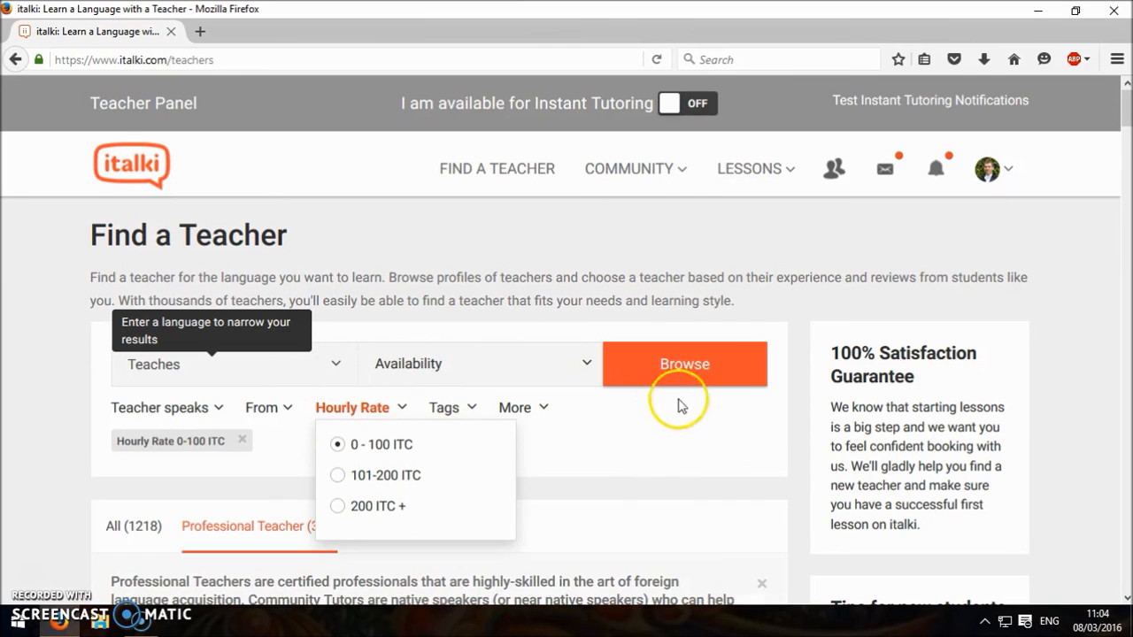
{"action": "left_click", "coordinate": [685, 364]}
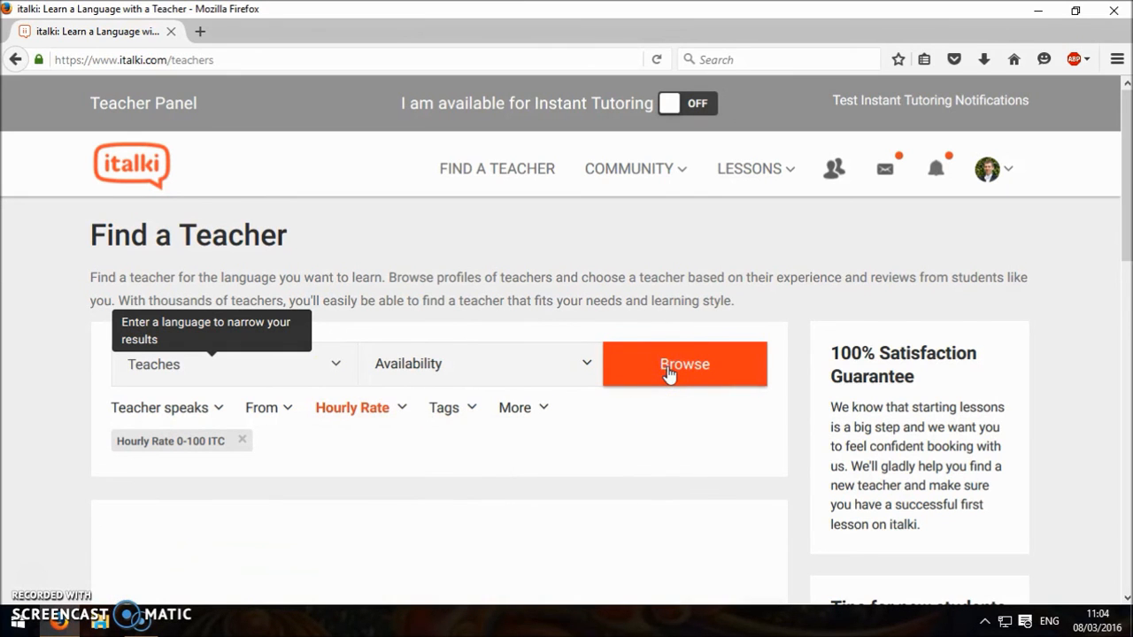
{"action": "left_click", "coordinate": [684, 363]}
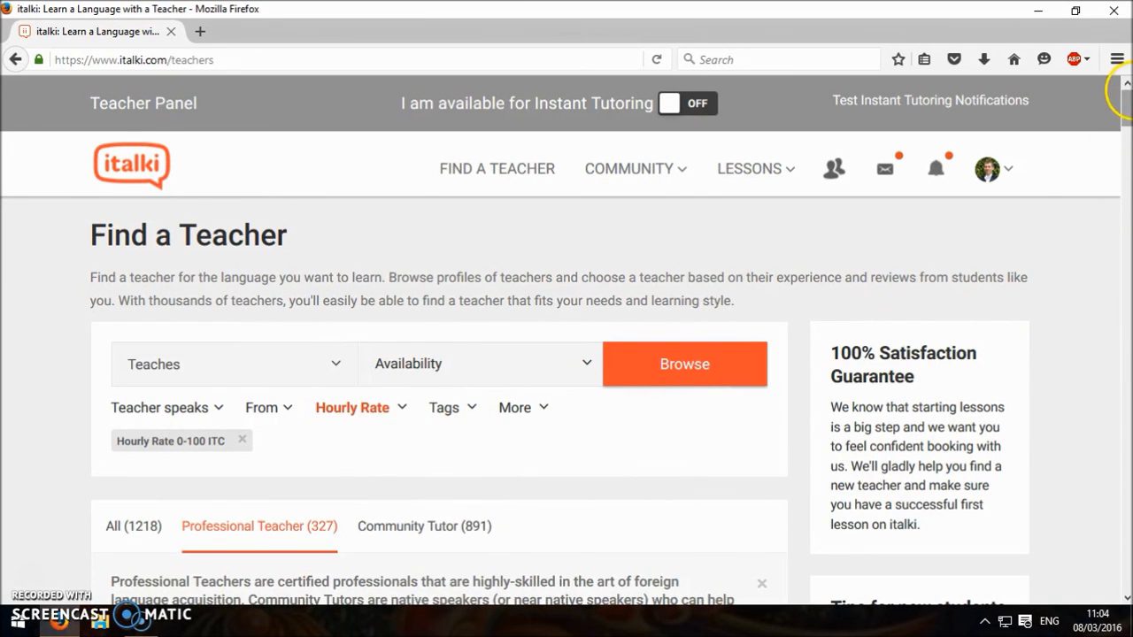
Step: Scroll through the rate-filtered teacher results and back toward the top
{"action": "scroll", "scroll_direction": "down", "scroll_amount": 3}
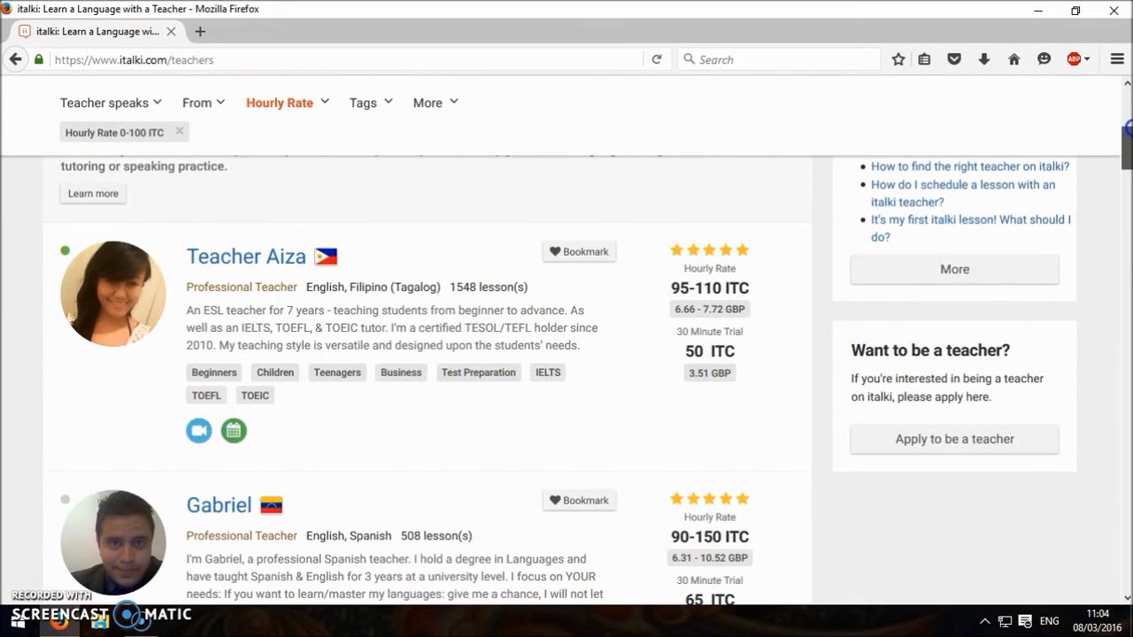
{"action": "scroll", "scroll_direction": "down", "scroll_amount": 3}
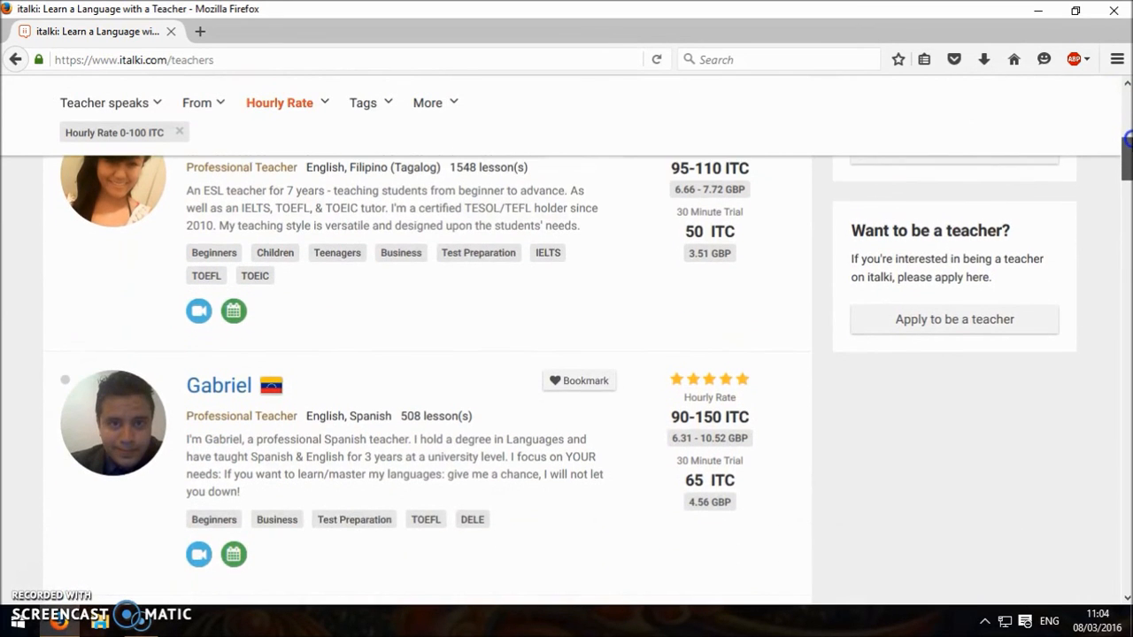
{"action": "scroll", "scroll_direction": "down", "scroll_amount": 3}
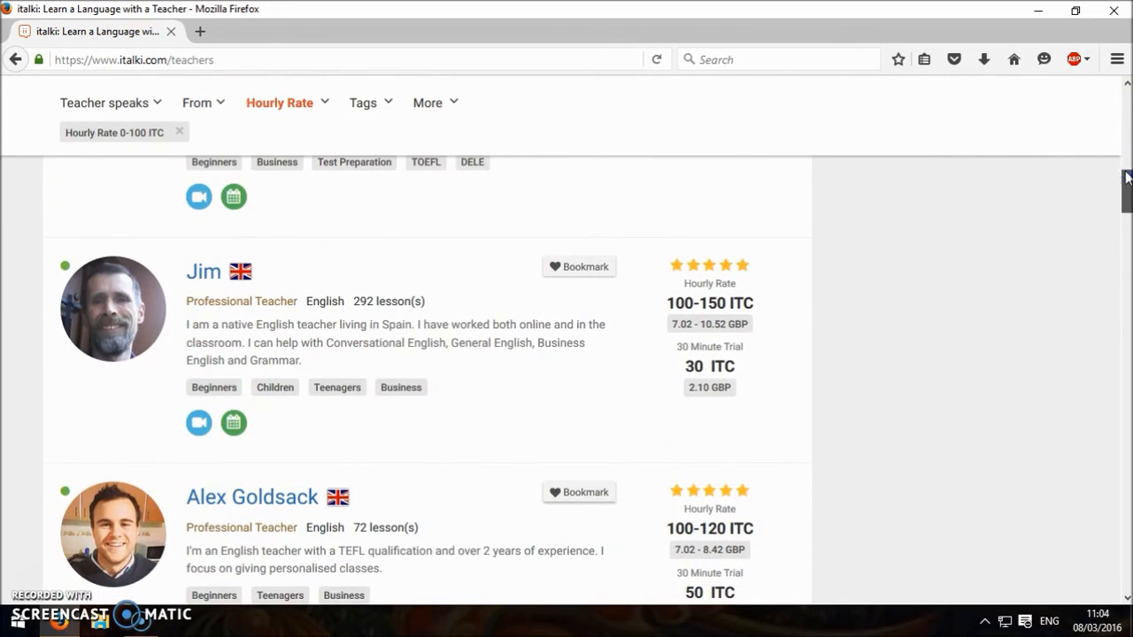
{"action": "scroll", "scroll_direction": "down", "scroll_amount": 3}
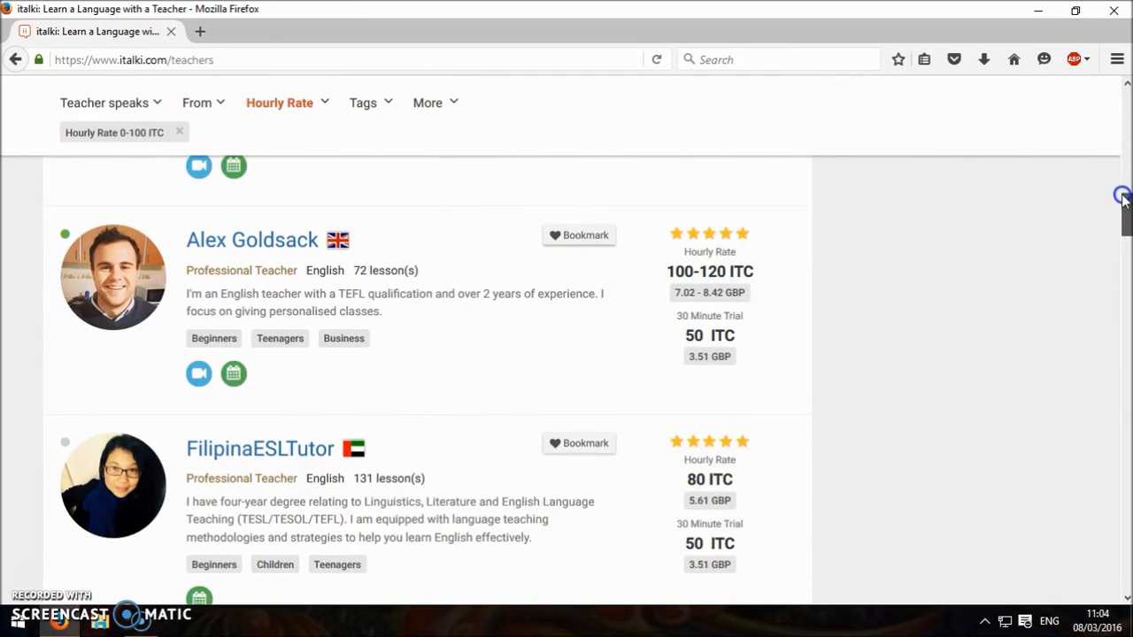
{"action": "scroll", "scroll_direction": "down", "scroll_amount": 3}
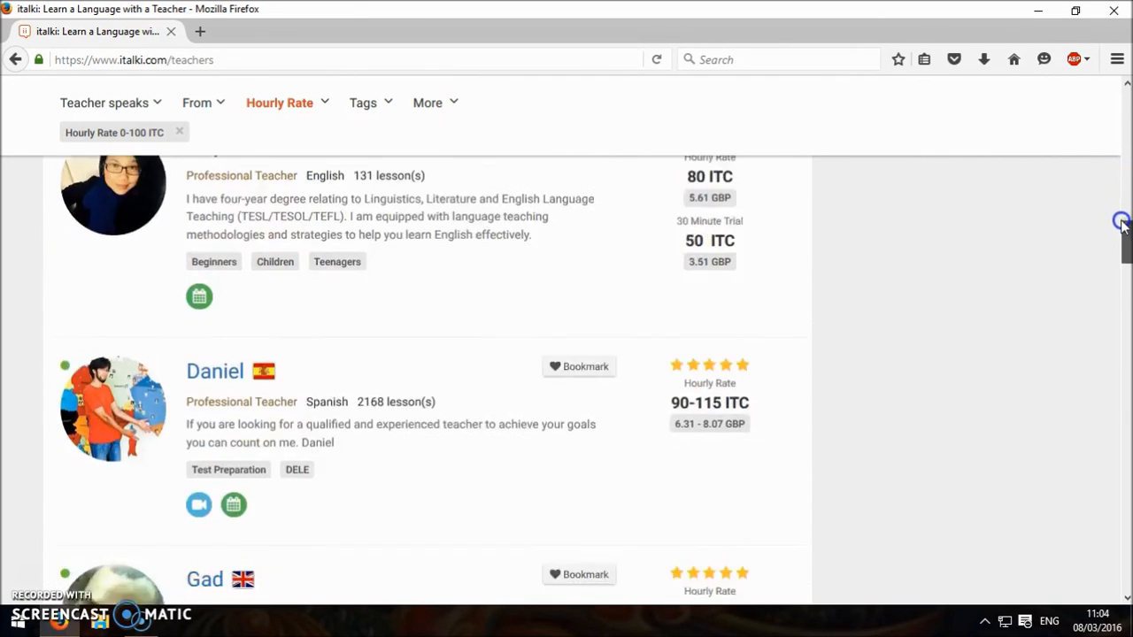
{"action": "scroll", "scroll_direction": "up", "scroll_amount": 3}
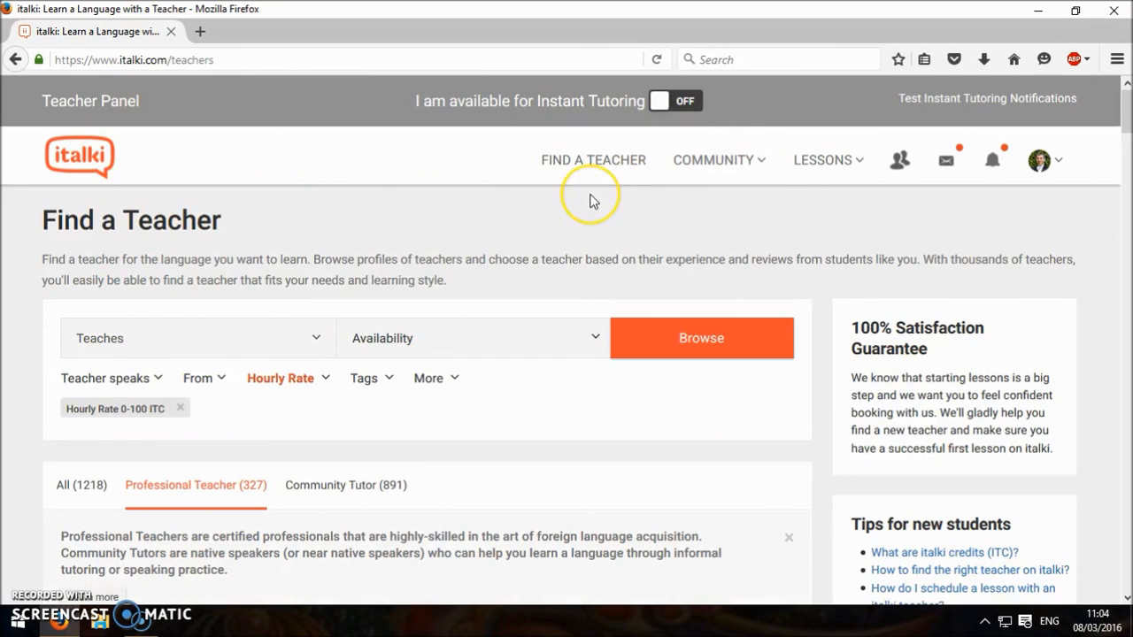
{"action": "mouse_move", "coordinate": [591, 201]}
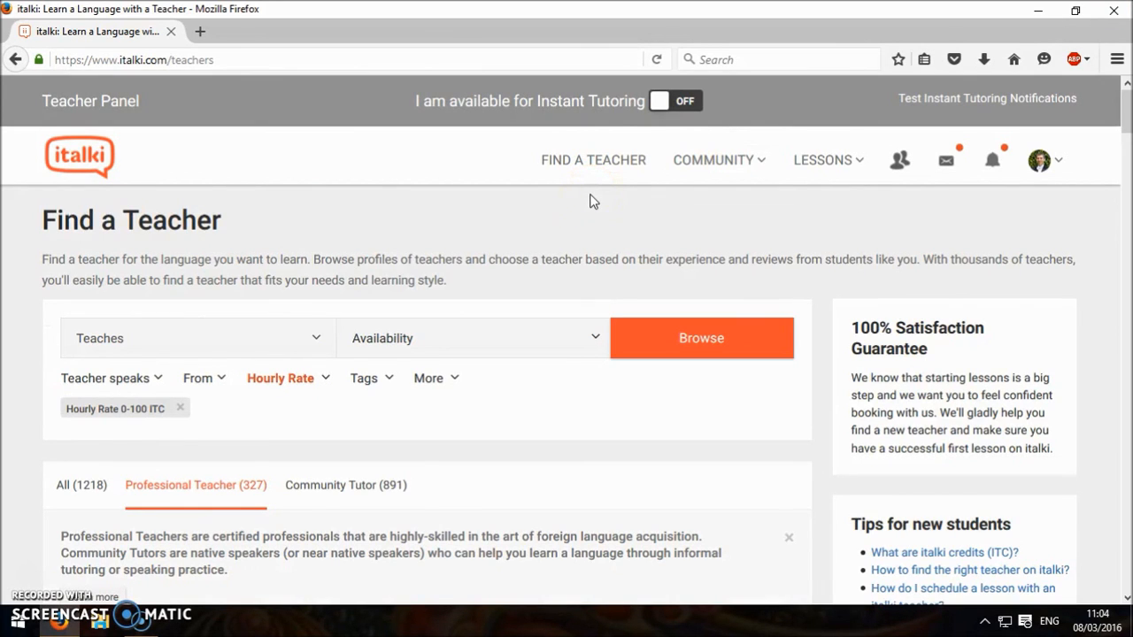